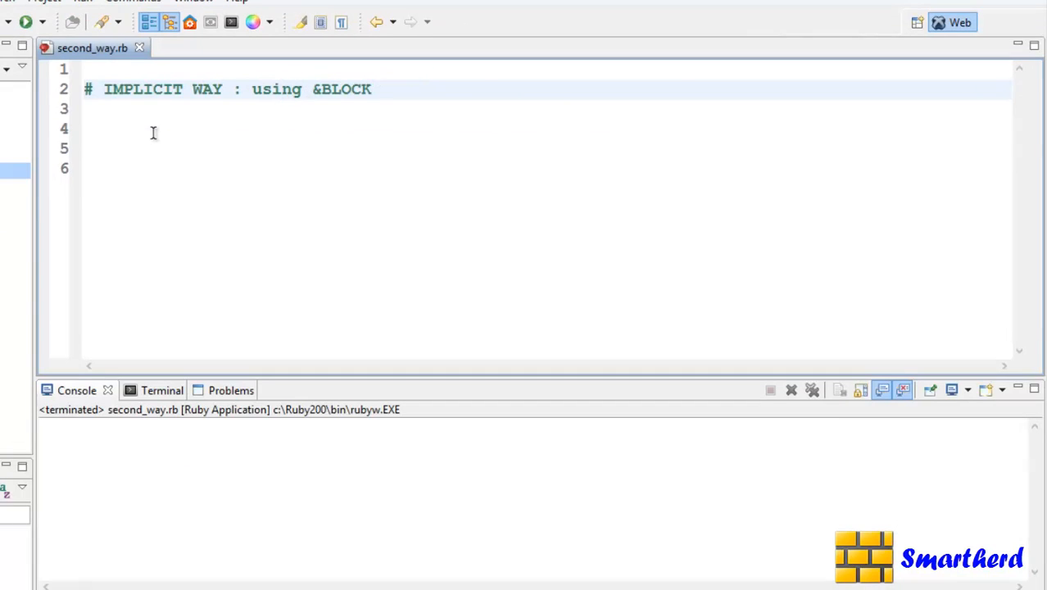
Write the signature def my_method(&my_block) on the empty line below the comment
click(153, 128)
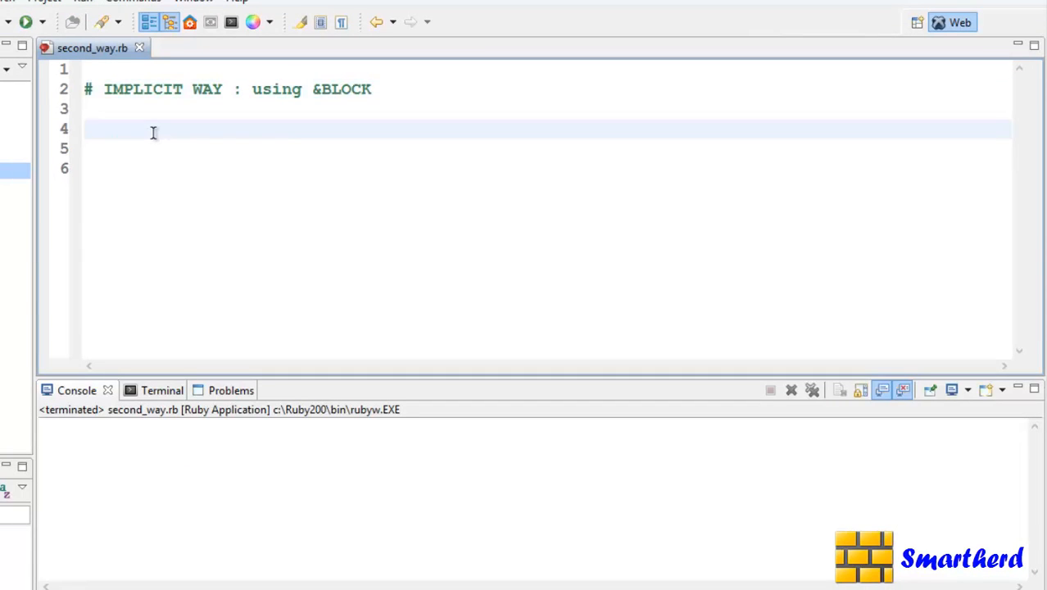
text(def)
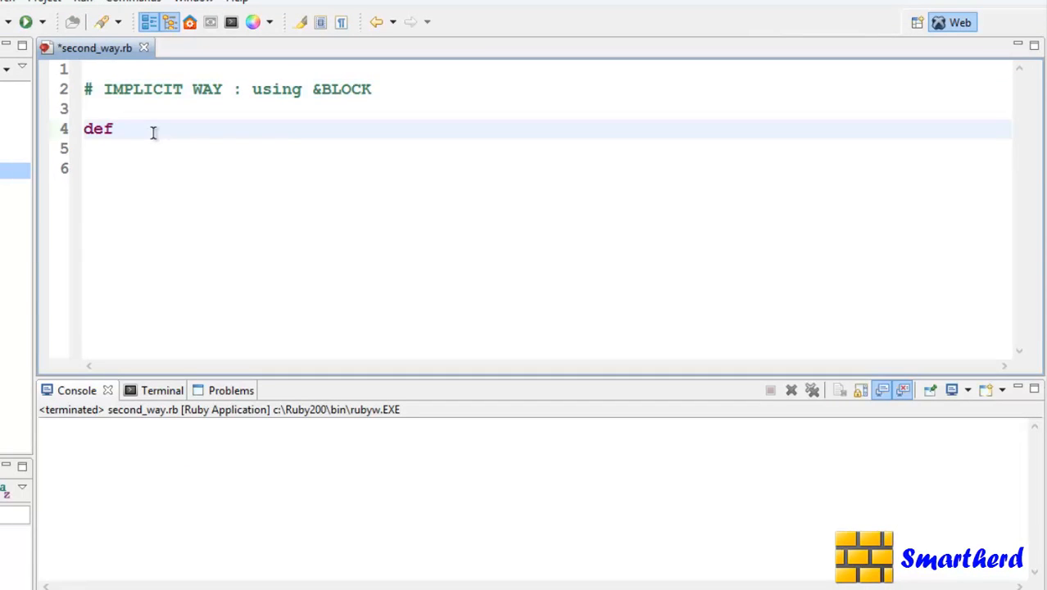
text(my_)
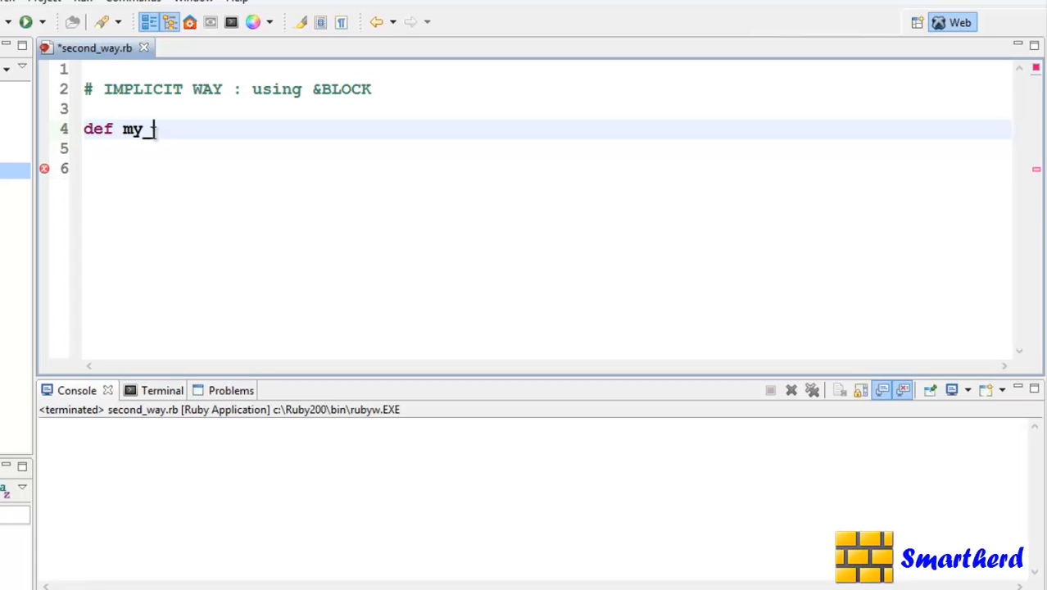
text(method)
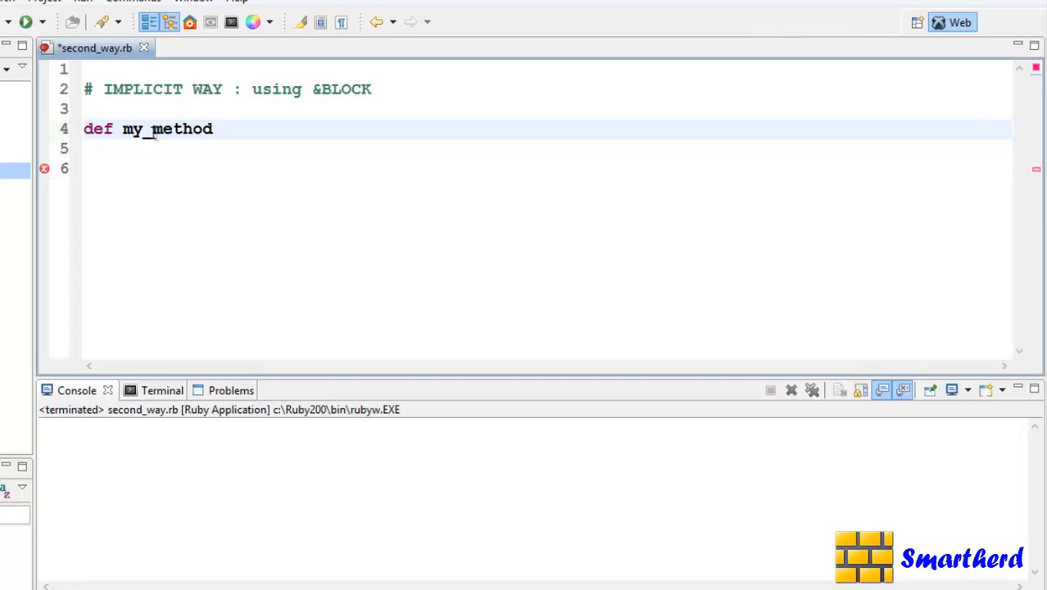
text(())
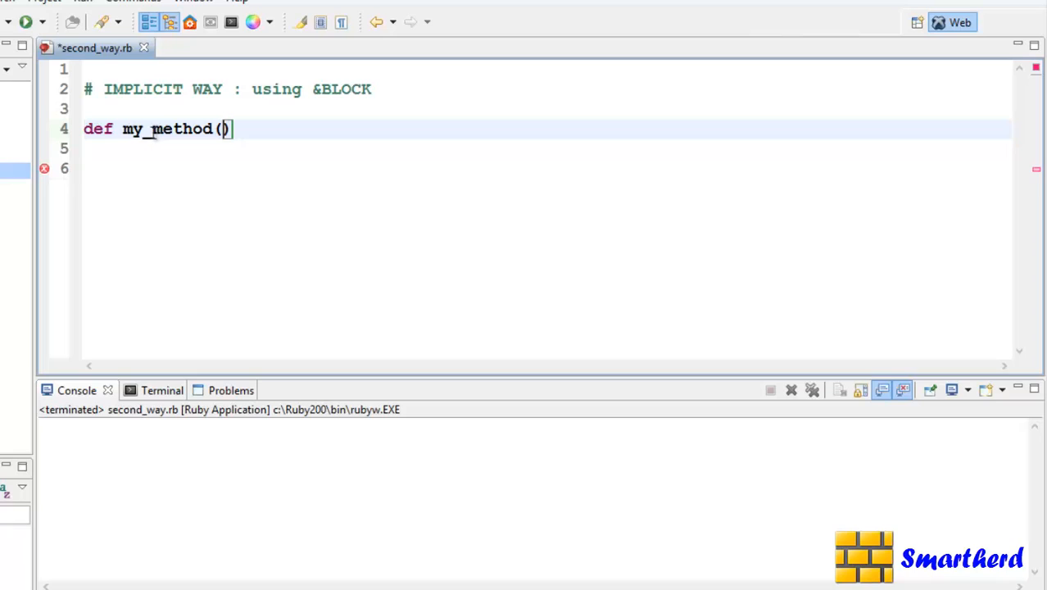
text(&)
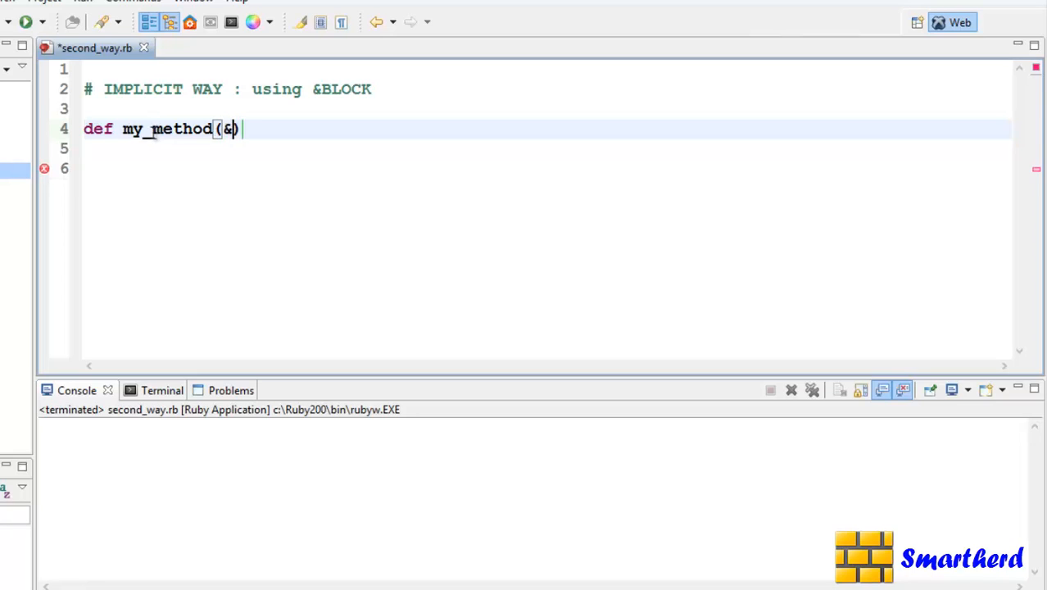
text(my_block)
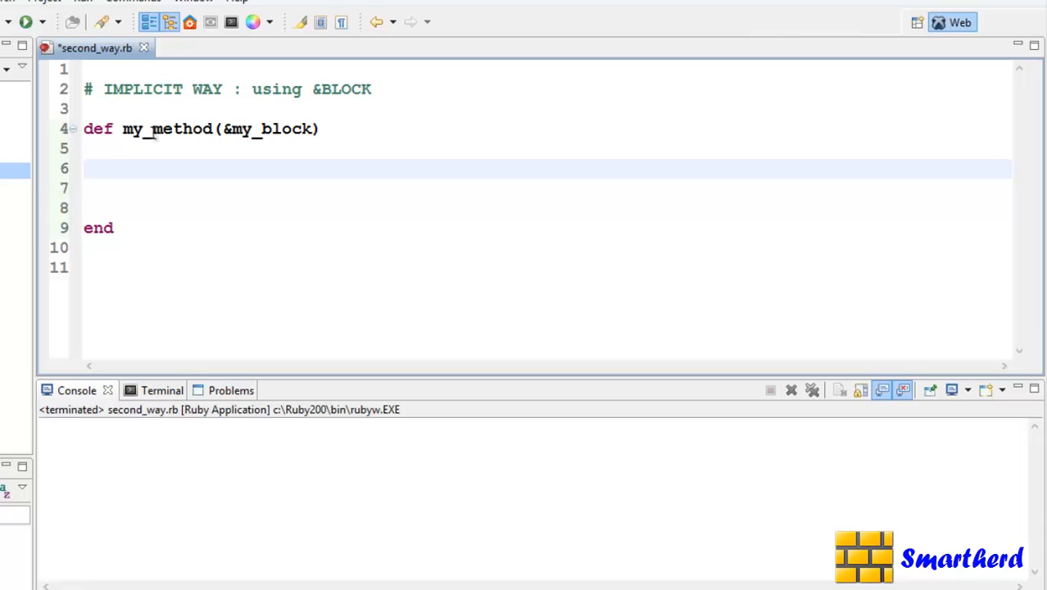
Fill my_method's body with puts "hello method" and my_block.call
text(pu)
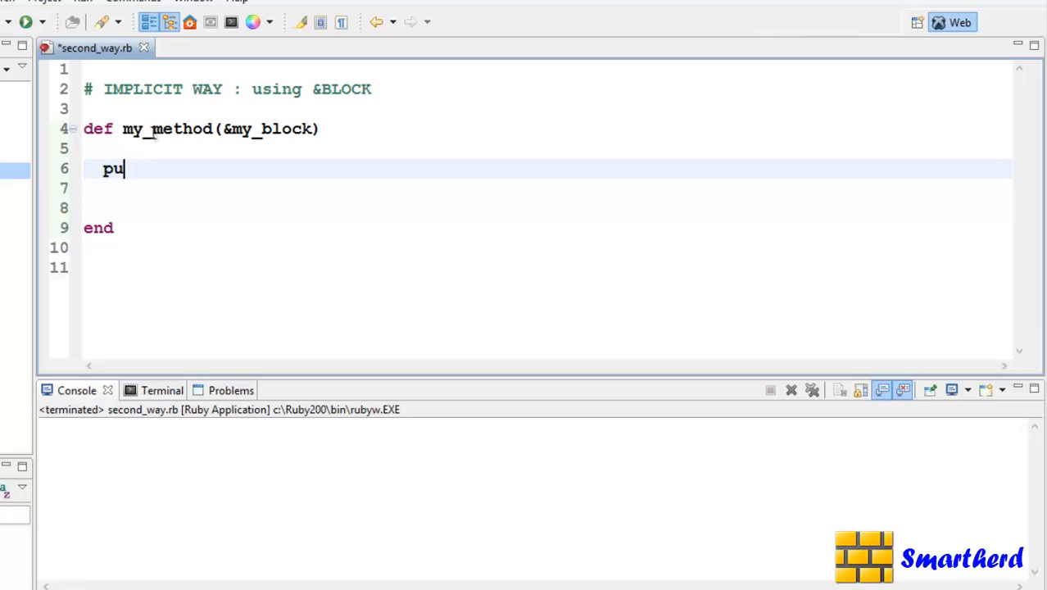
text(ts "")
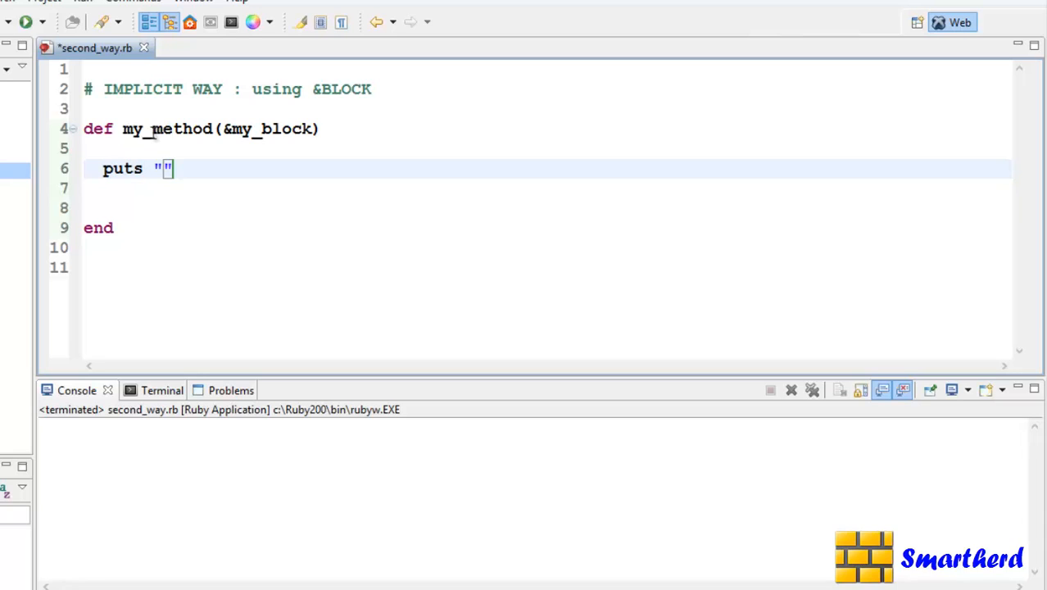
text(hello me)
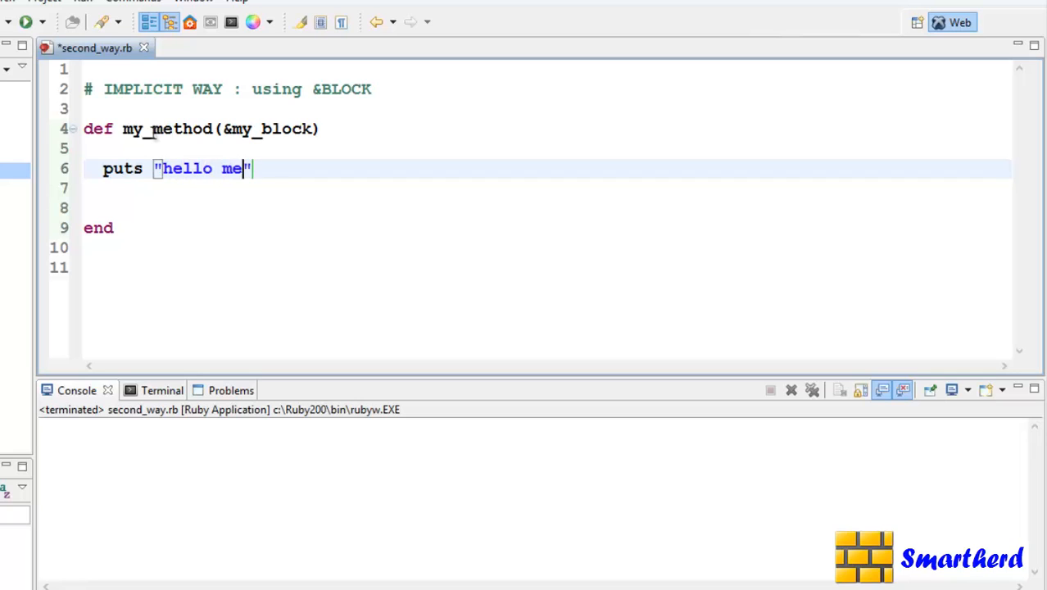
text(thod)
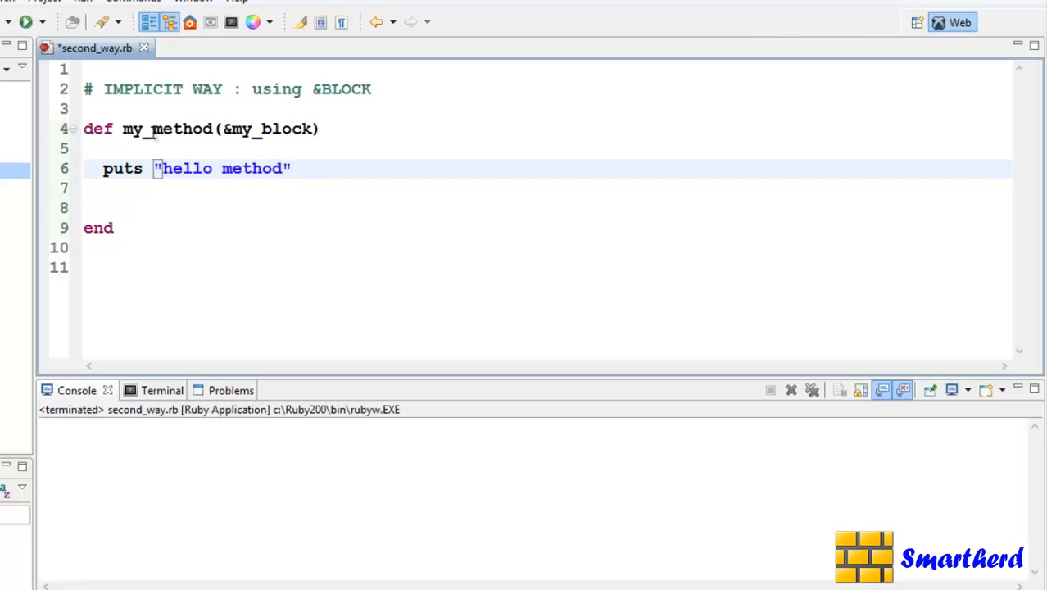
text(m)
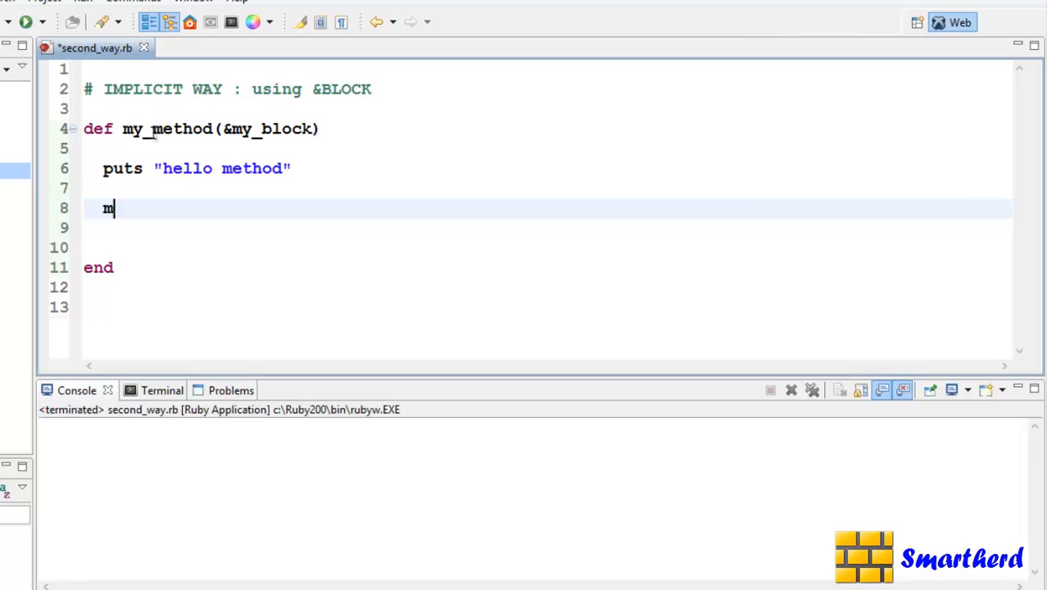
text(y_)
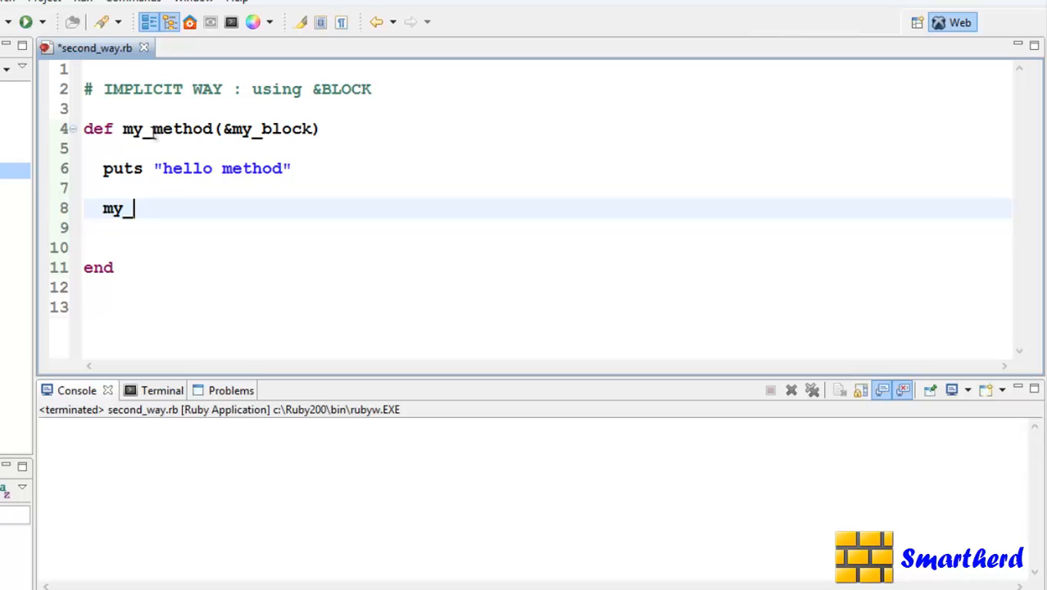
text(block.call)
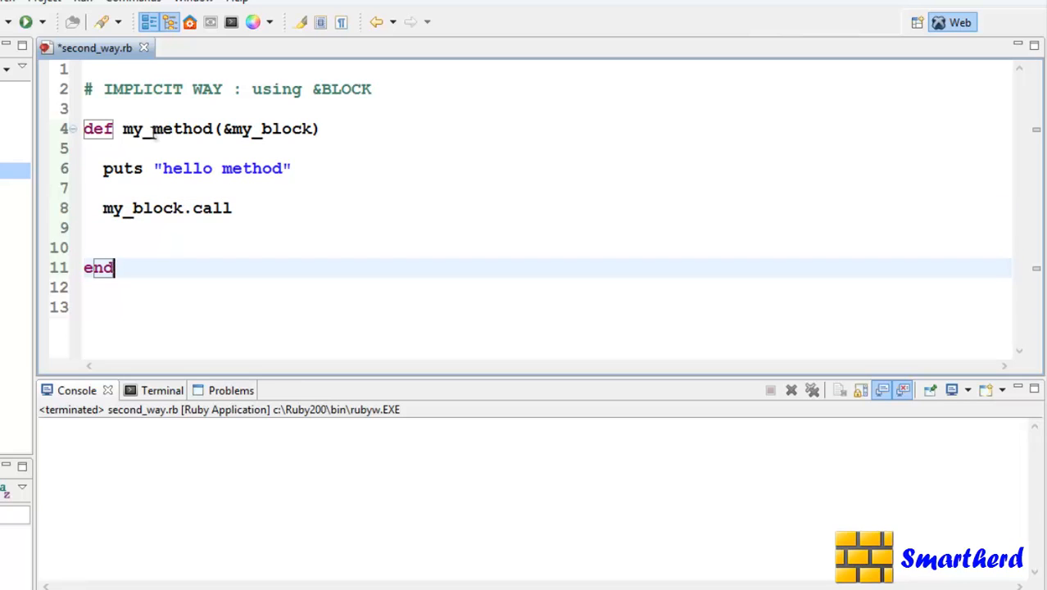
key(Return)
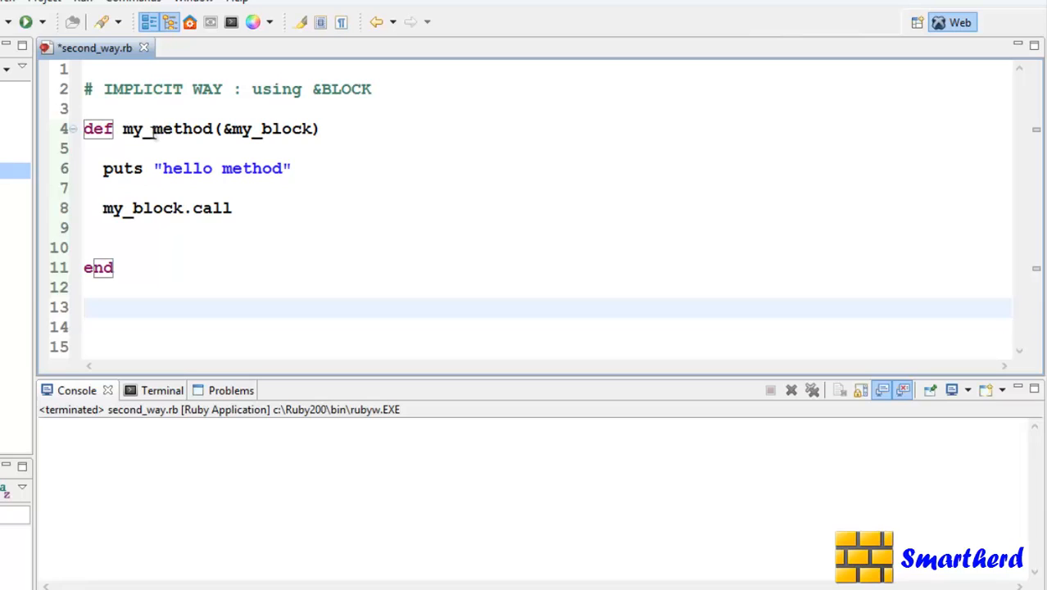
Write my_method{ puts "hello block" } on the line below the method definition
text(my_)
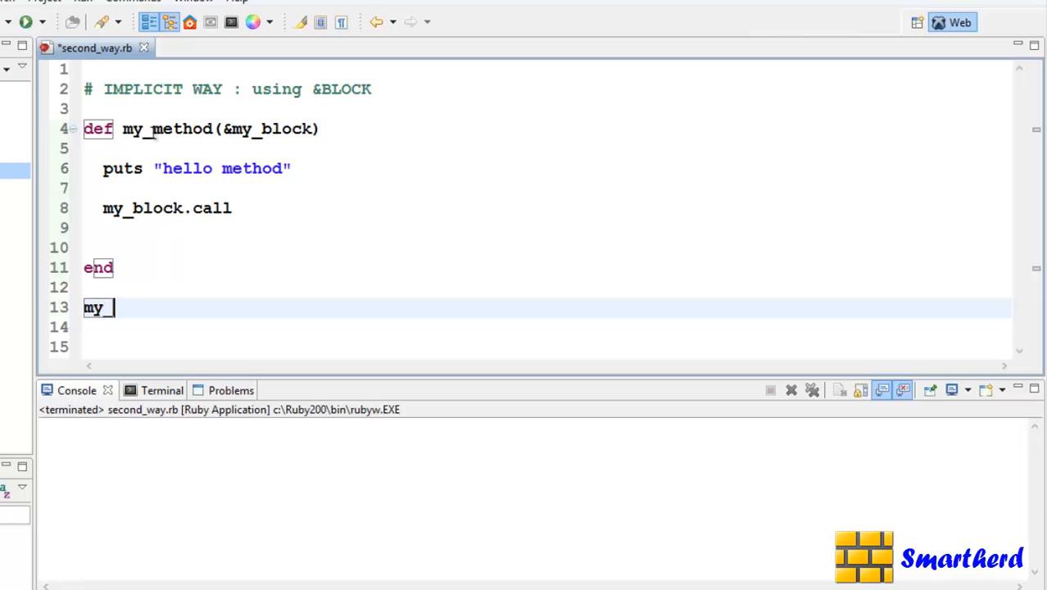
text(method)
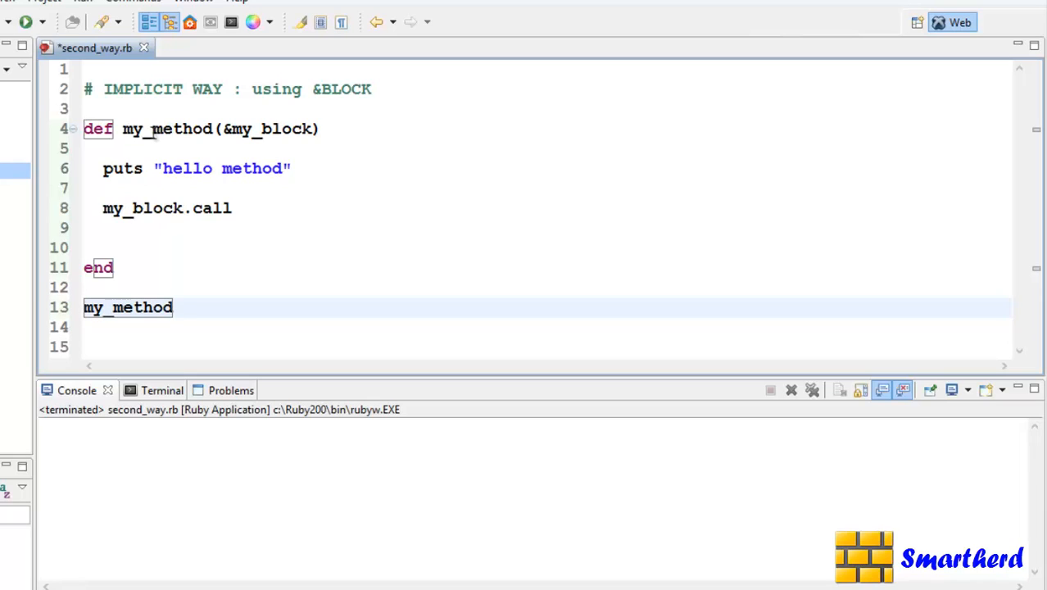
text({})
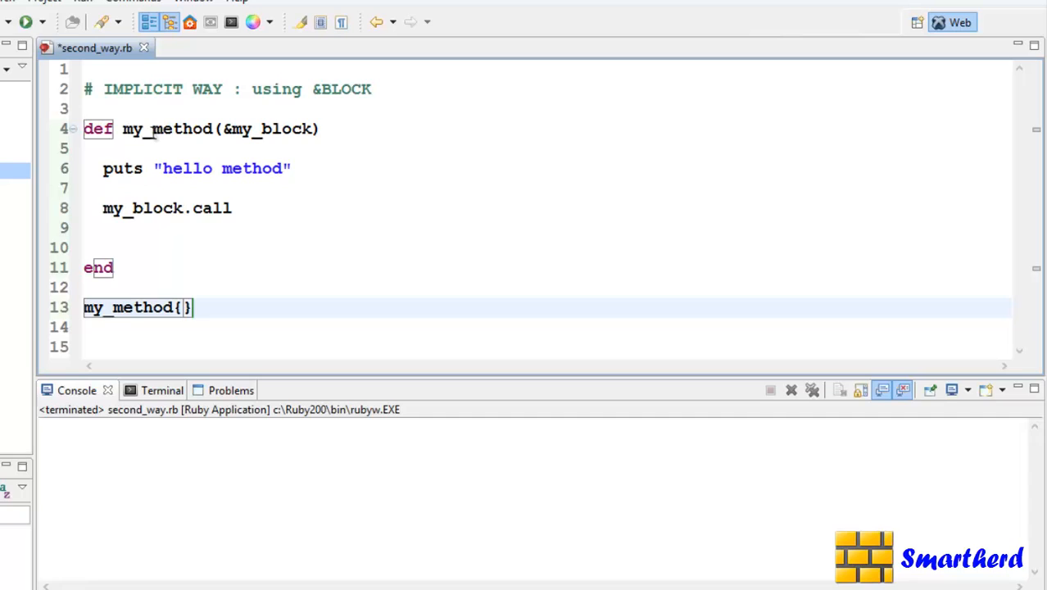
text(puts ")
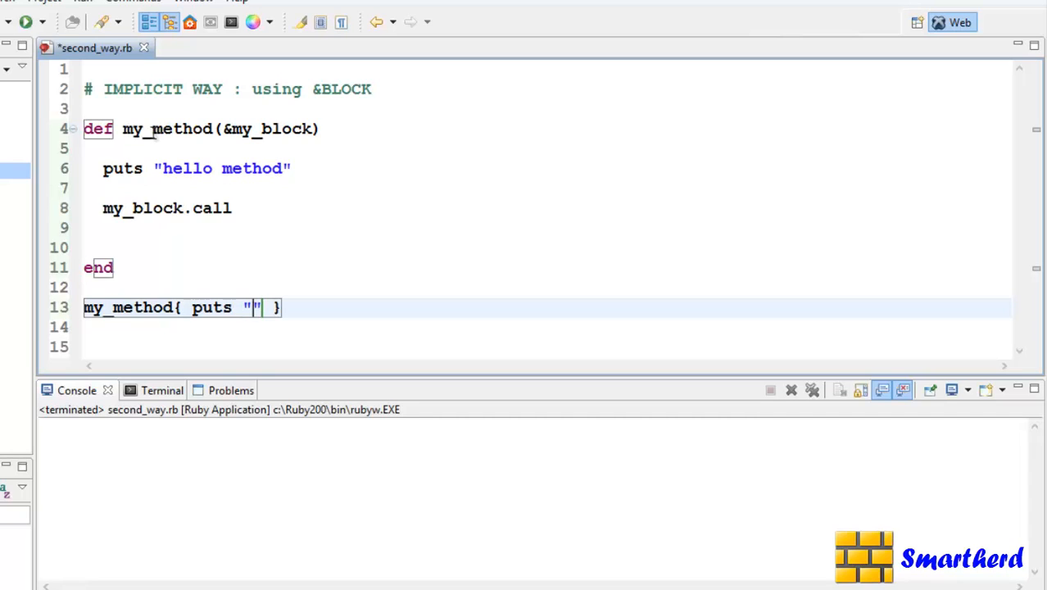
text(hello b)
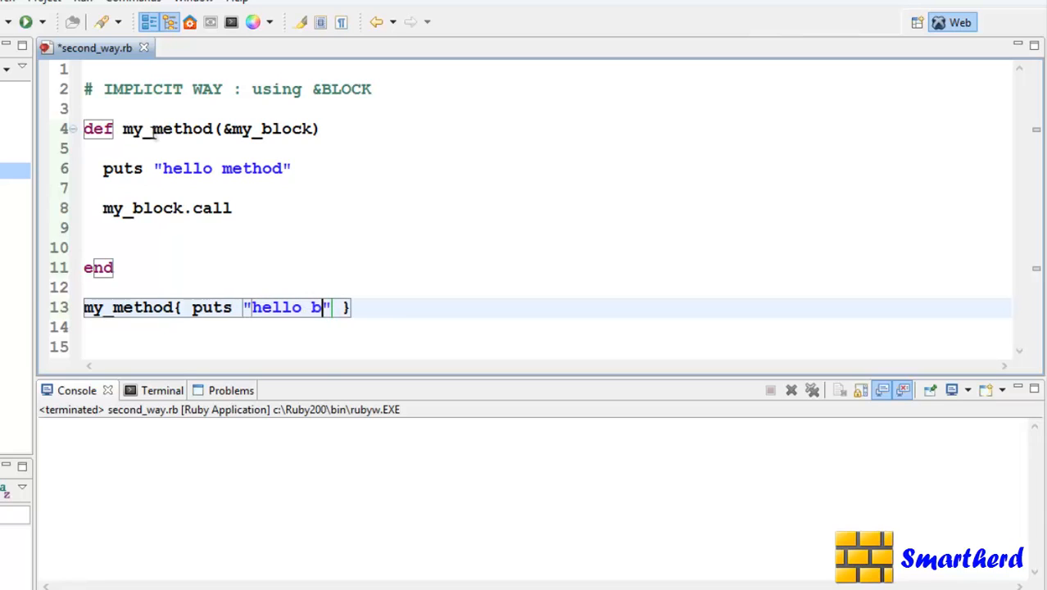
text(lock)
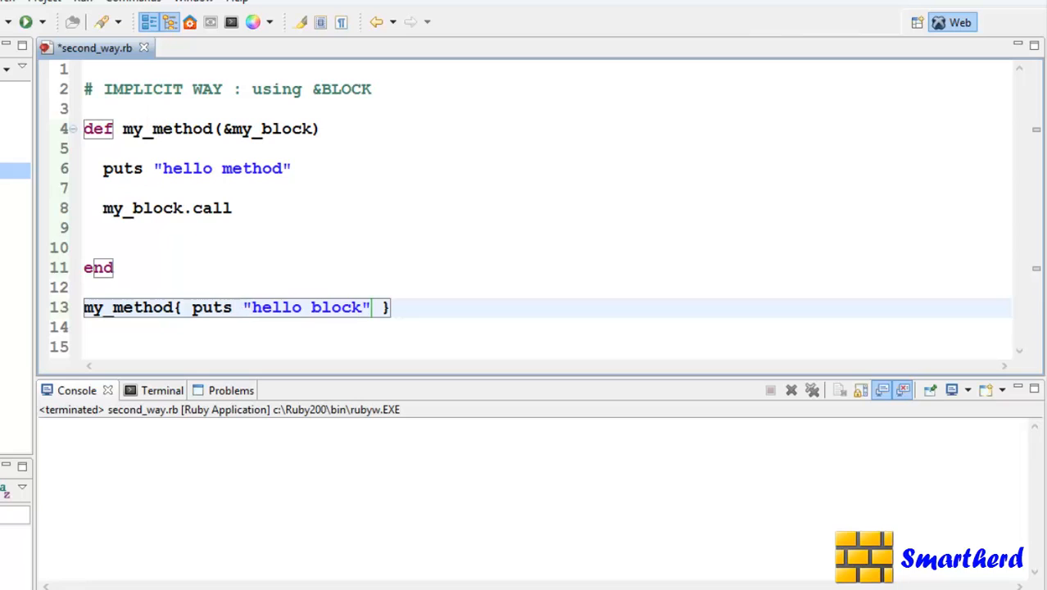
Run second_way.rb to print "hello method" and "hello block", then select the my_block parameter
click(25, 21)
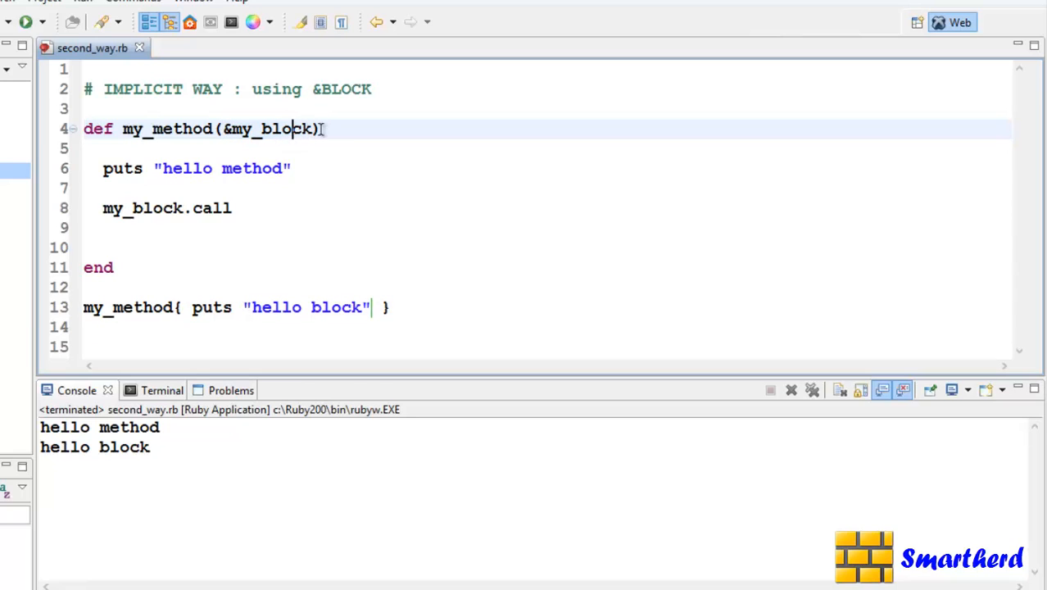
double_click(269, 128)
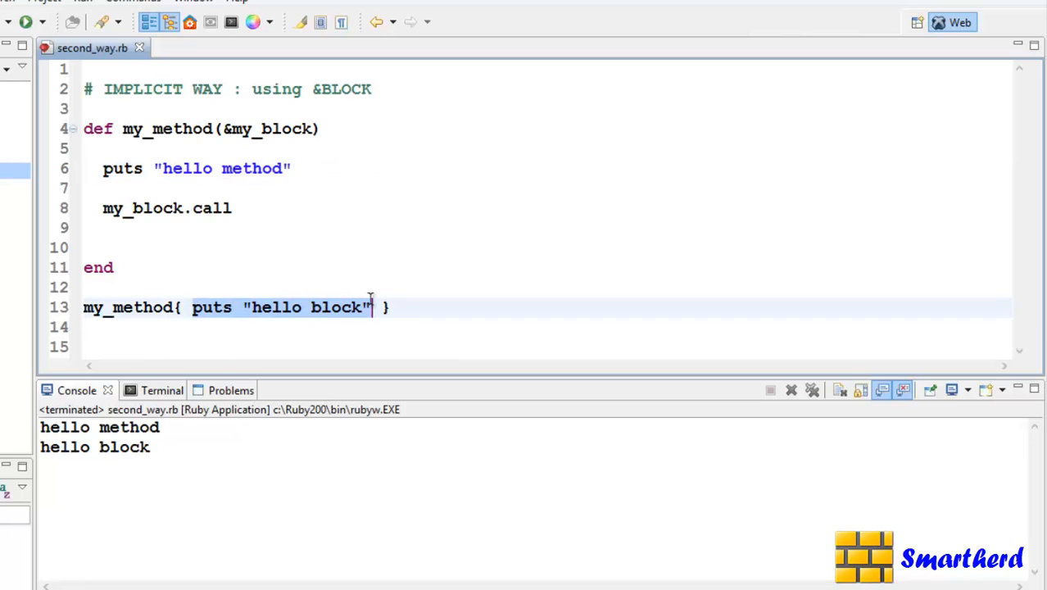
mouse_move(105, 307)
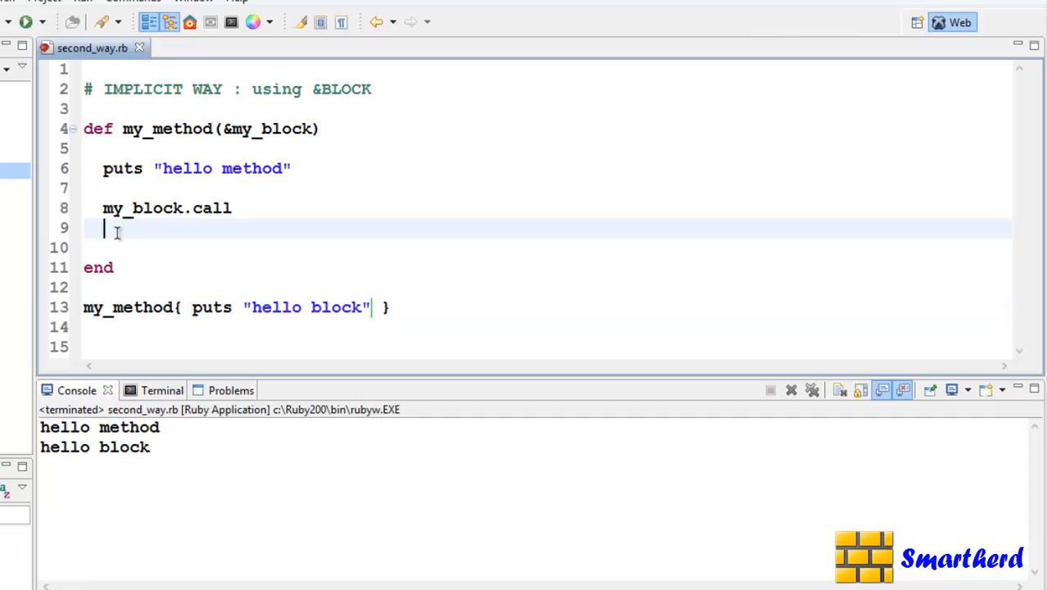
Add return my_block on the empty line before end, correcting the misspelled name
click(283, 129)
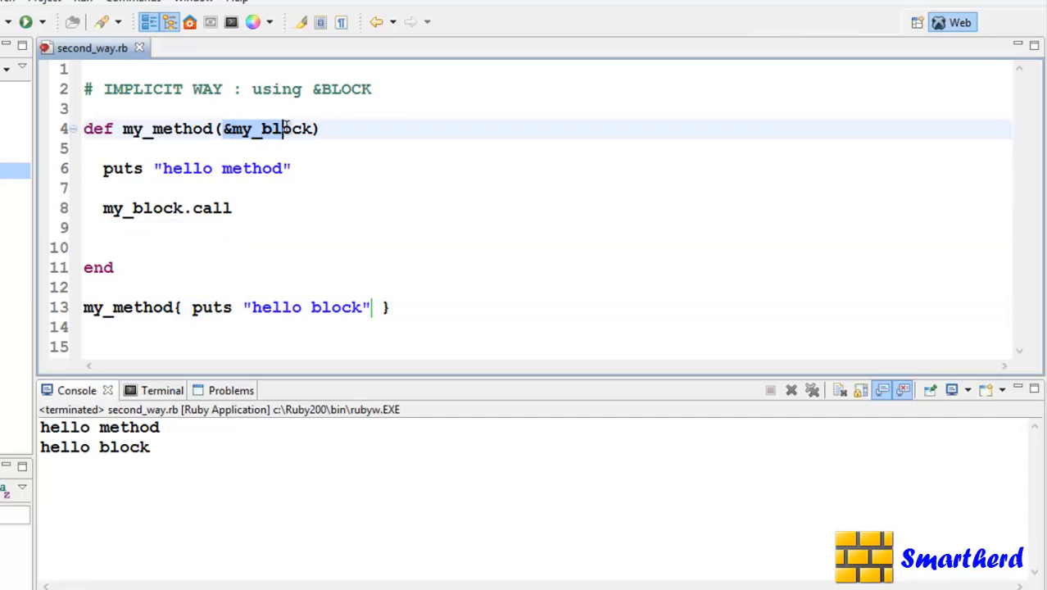
click(106, 247)
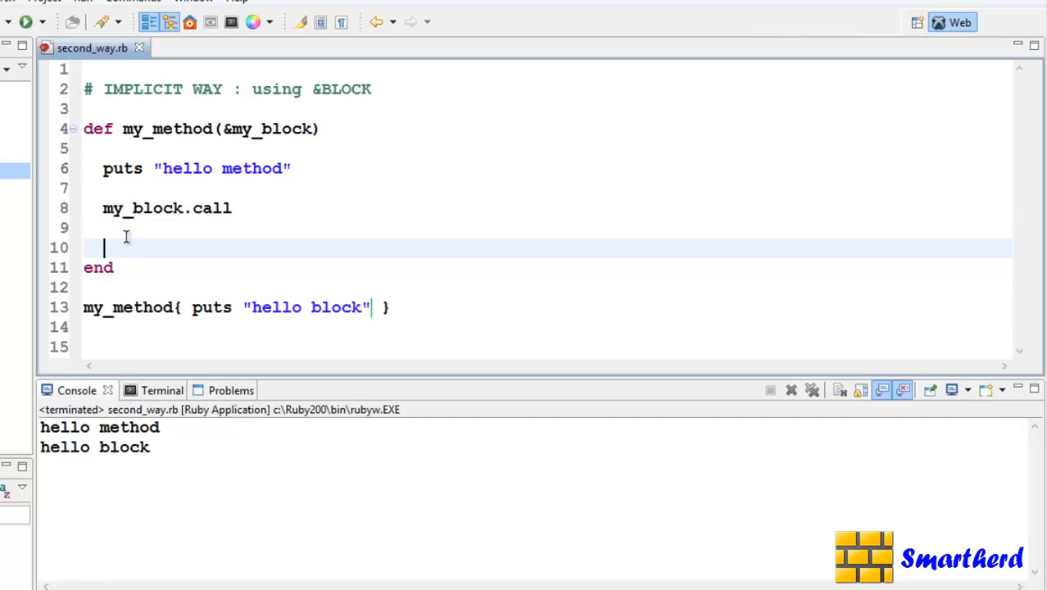
text(ret)
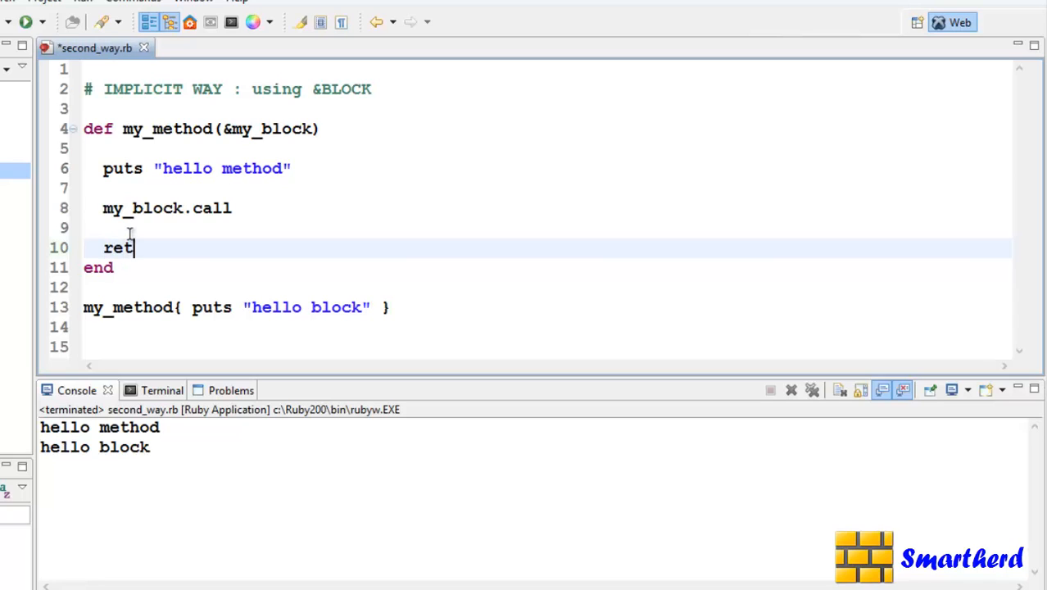
text(urn my)
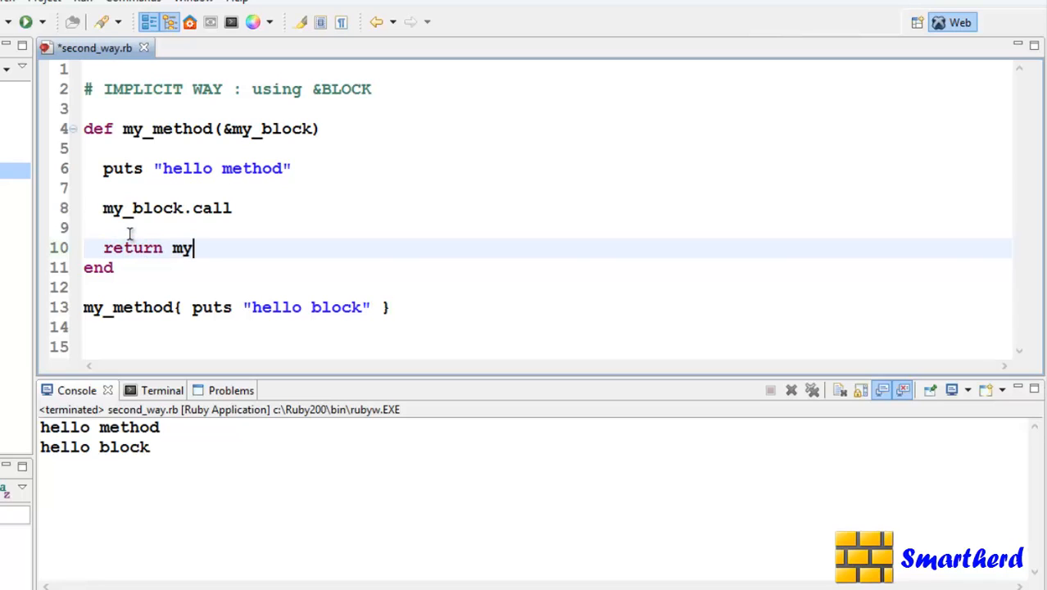
text(_blco)
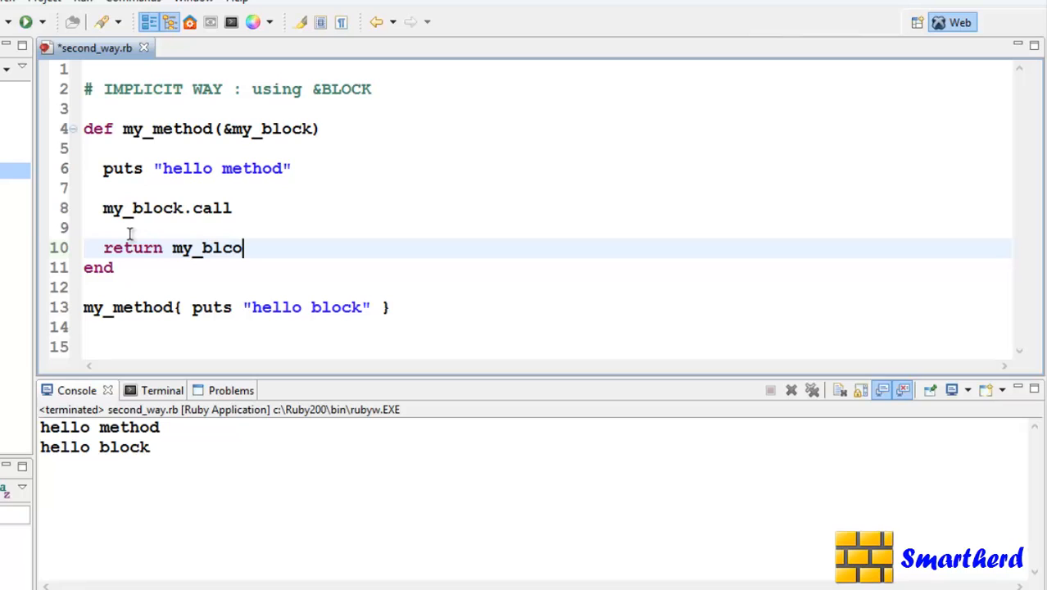
key(backspace)
text(ock)
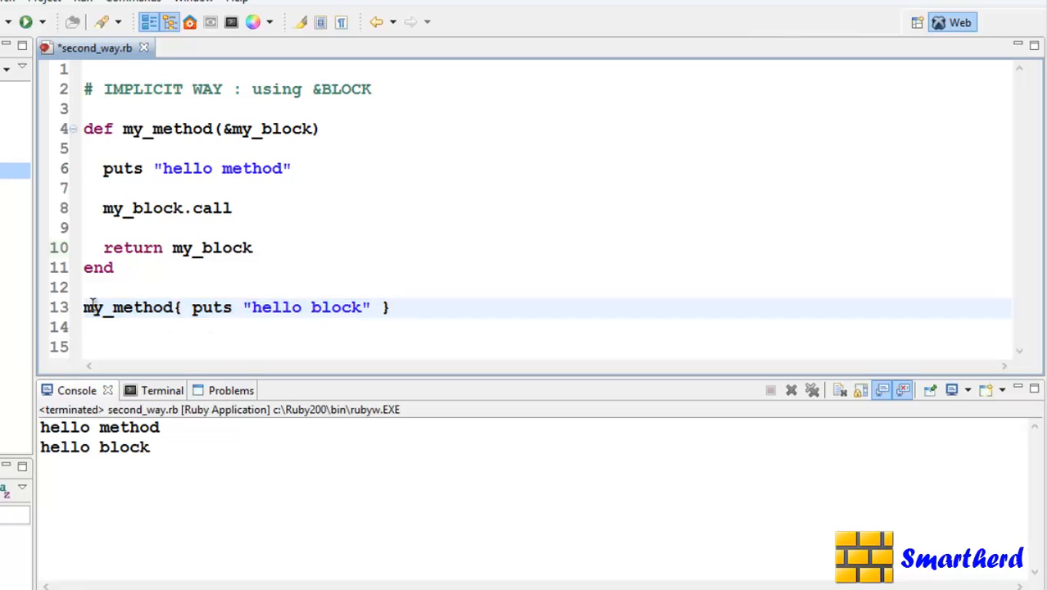
Prefix the my_method call with block_var = to store the returned block
click(84, 307)
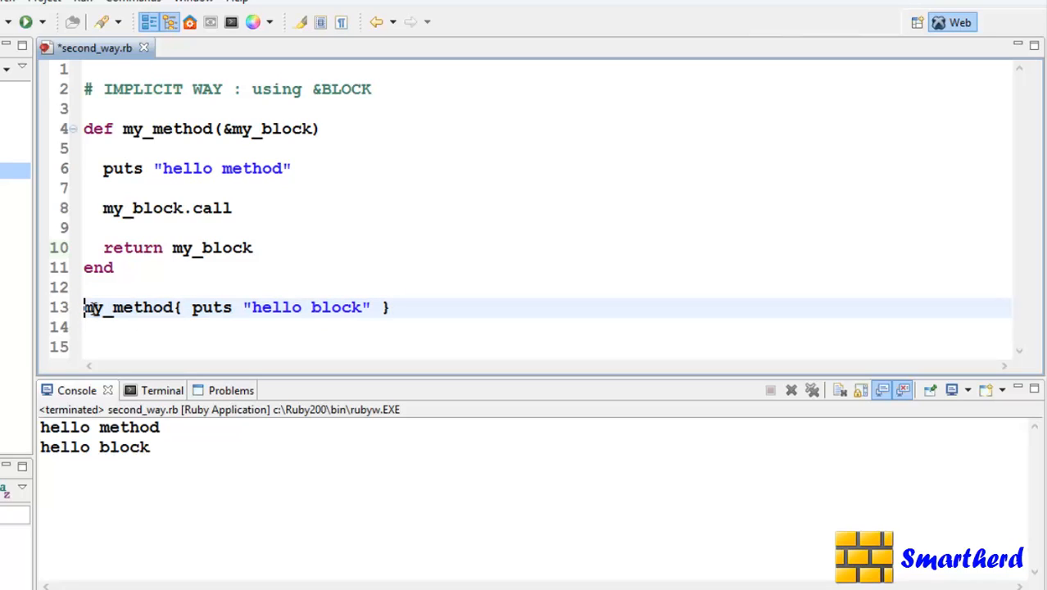
text(block)
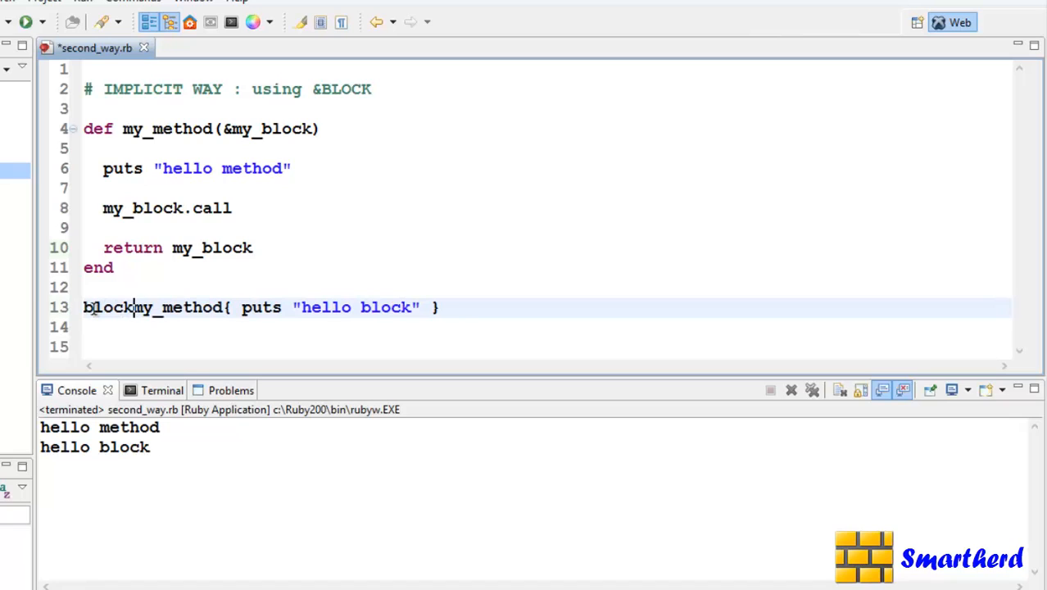
text(_var =)
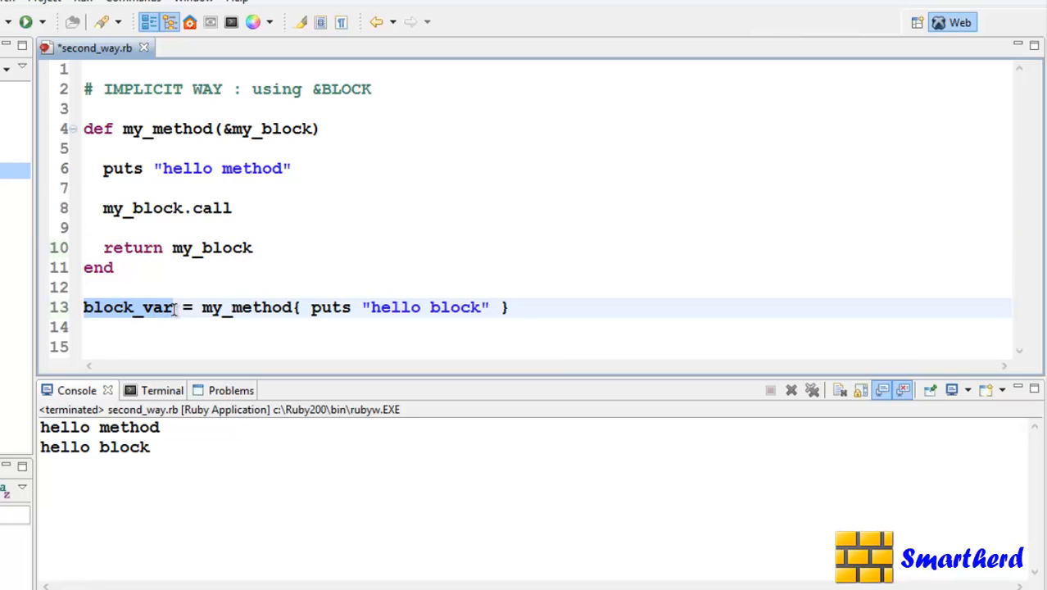
Add block_var.call on the last line, rerun the script, and enlarge the code area
click(134, 347)
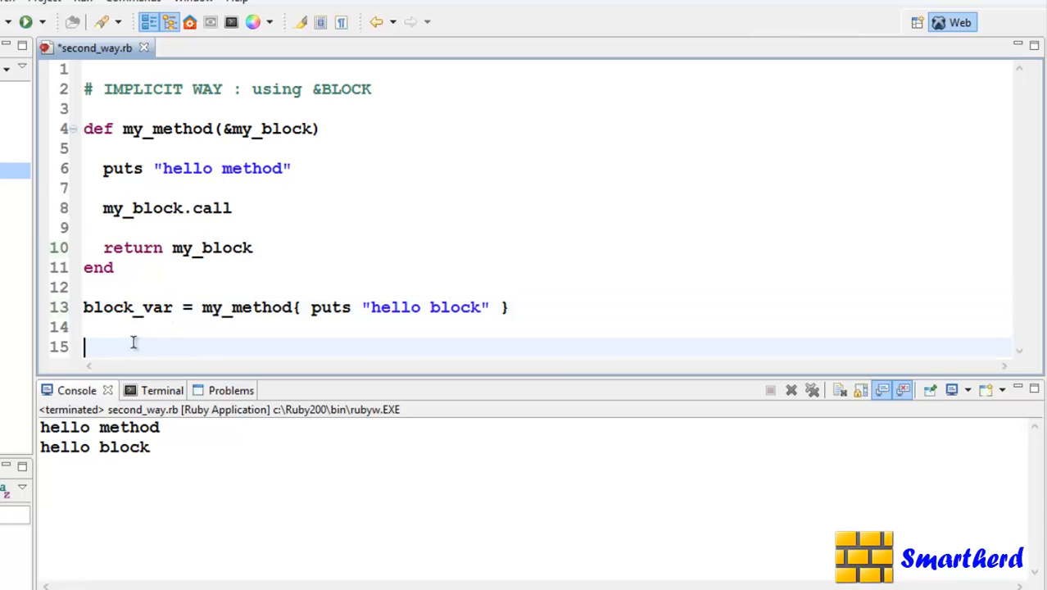
text(blo)
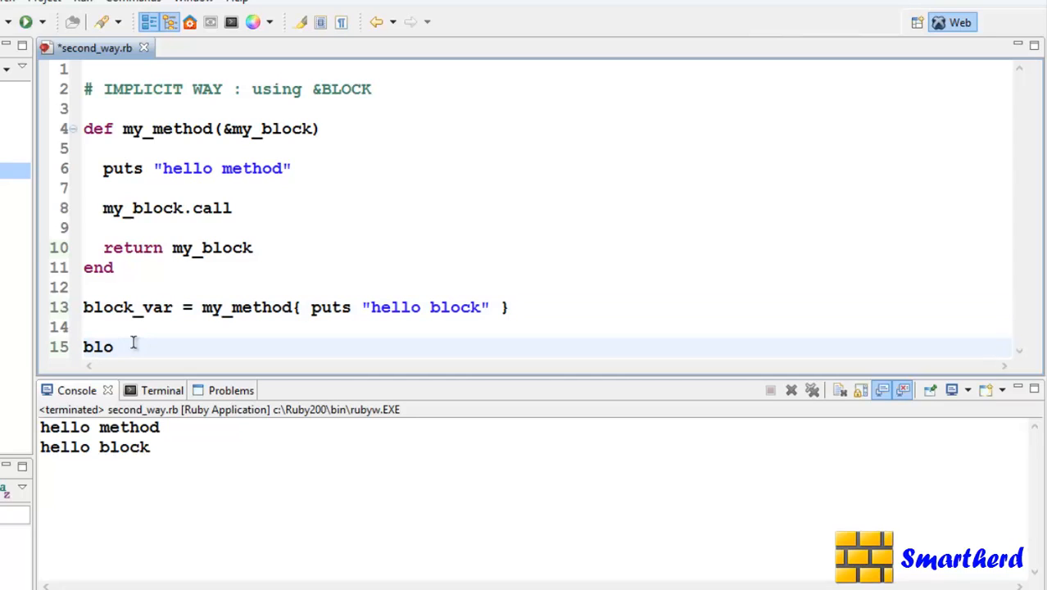
text(ck)
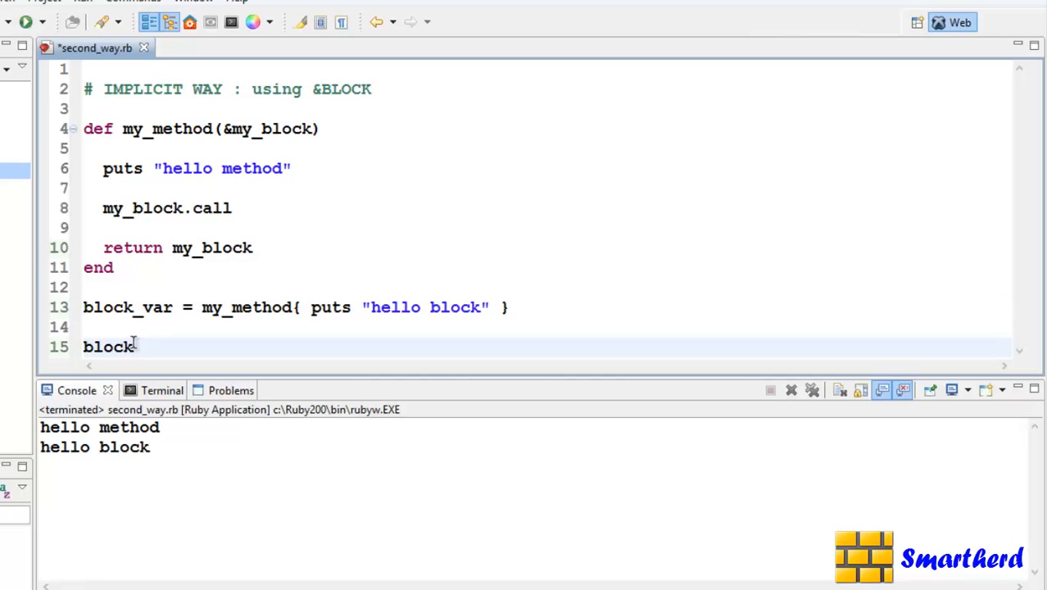
text(_var.)
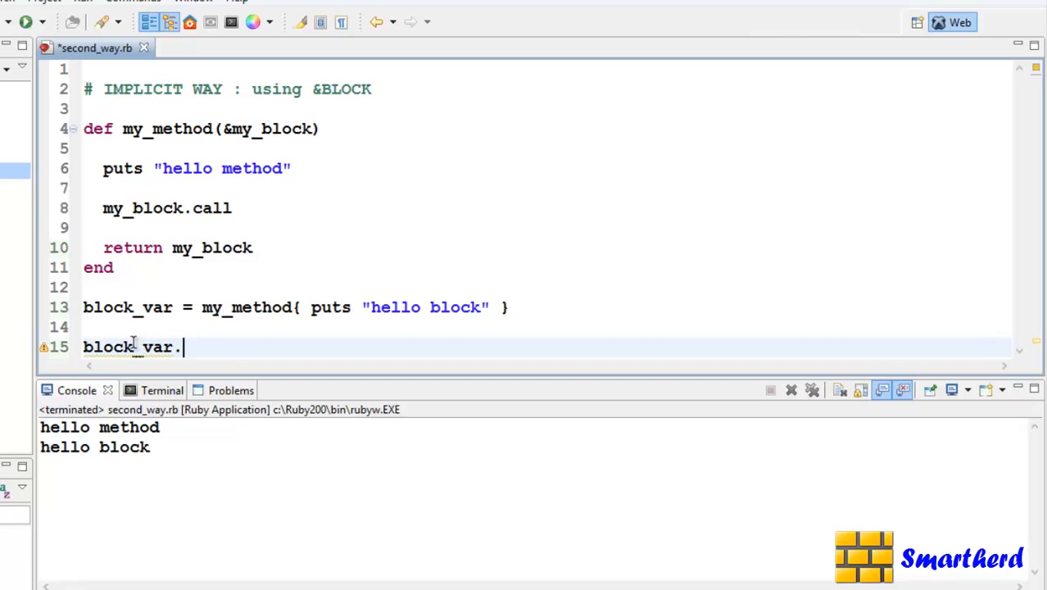
text(call)
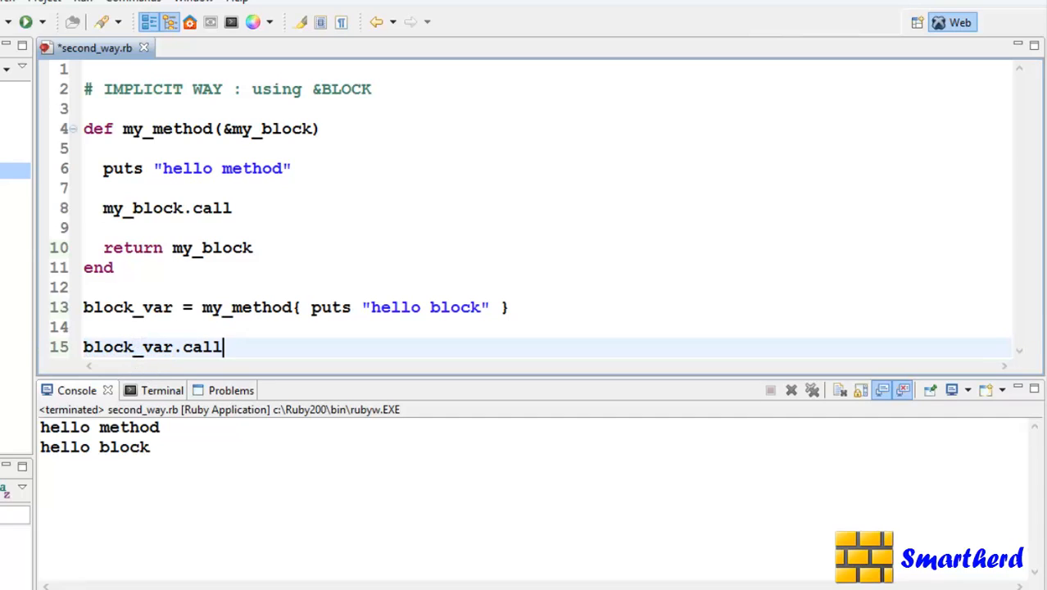
click(25, 22)
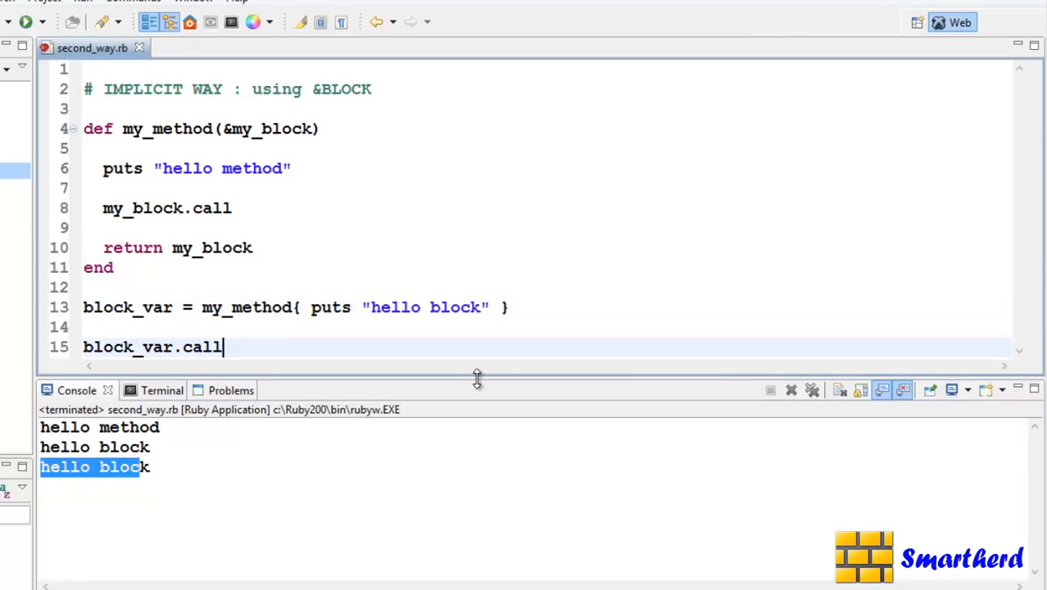
drag(477, 379, 446, 449)
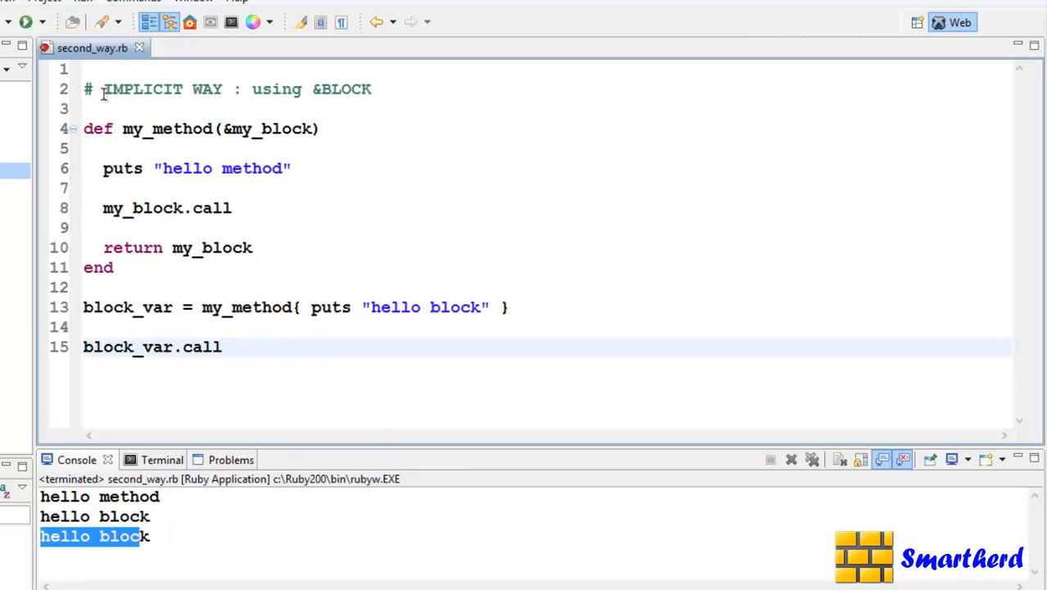
Replace the top comment text with "To create a LAMBDA"
click(85, 69)
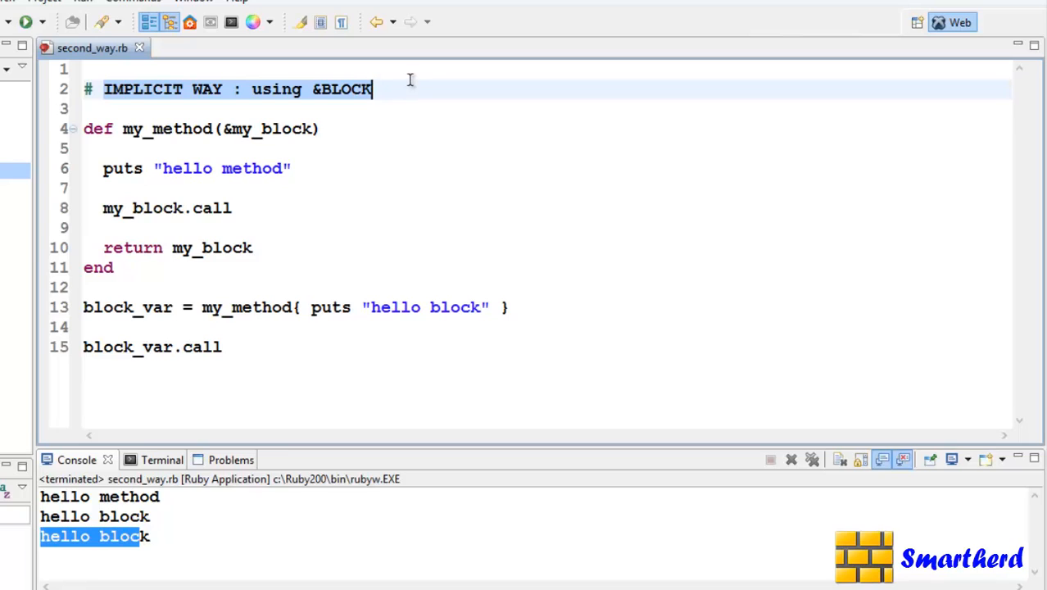
text(To c)
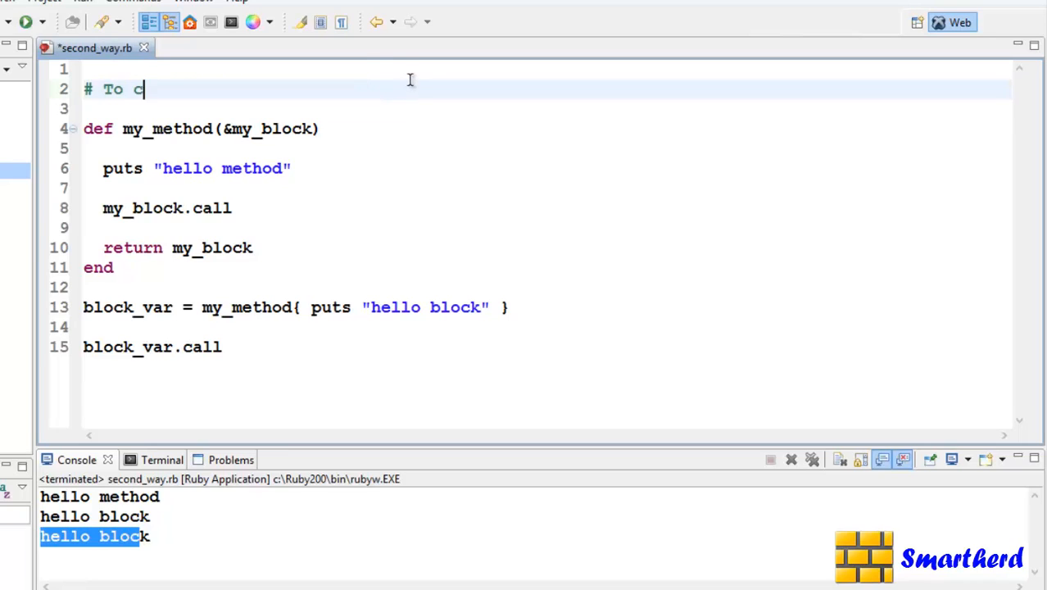
text(reate a LAM)
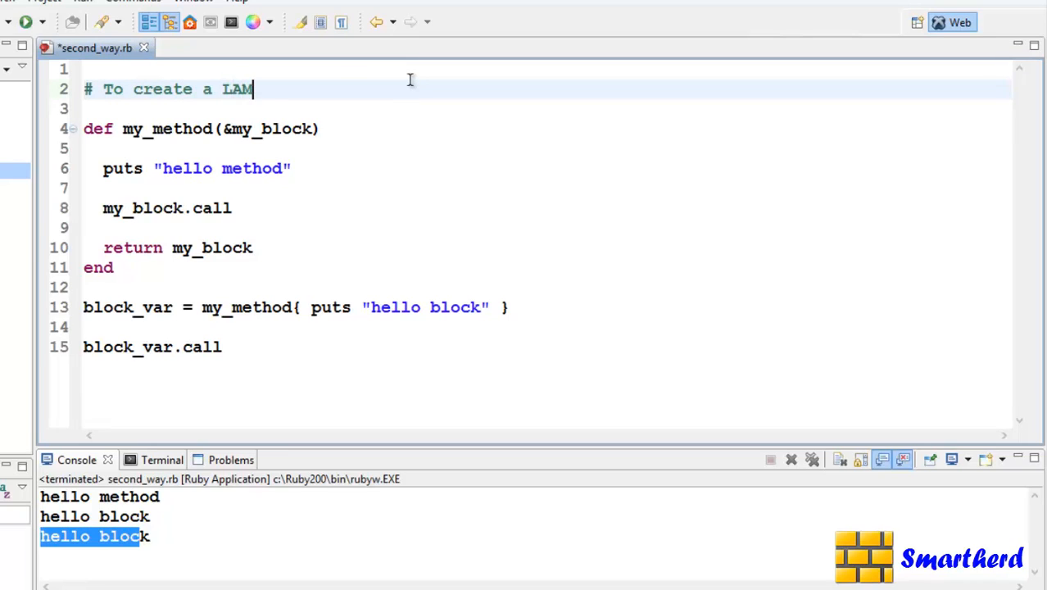
text(BDA)
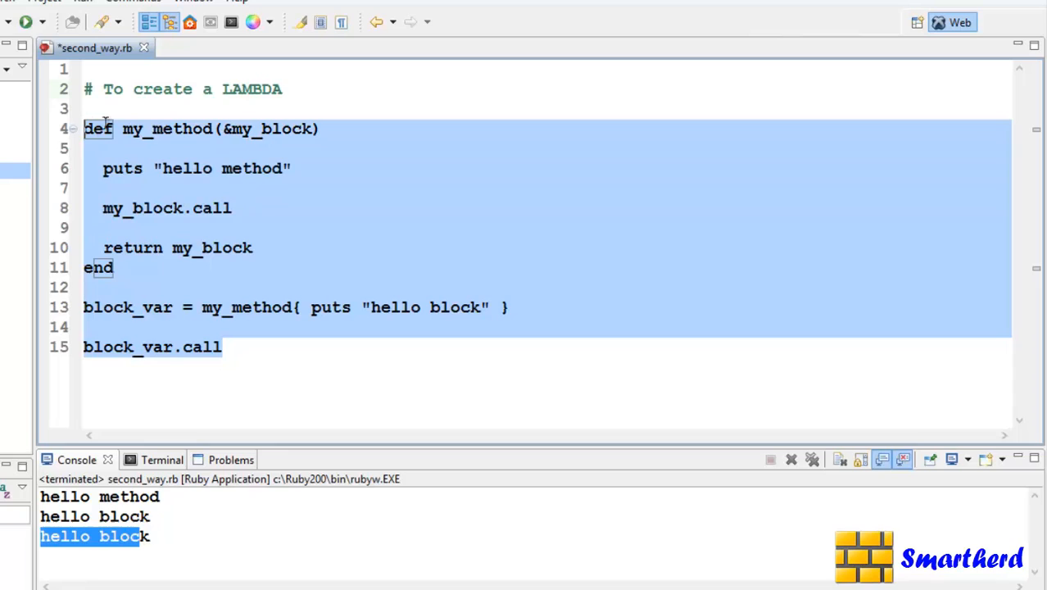
Replace the old method code with normal_lambda = lambda { |param1, param2| }
key(Delete)
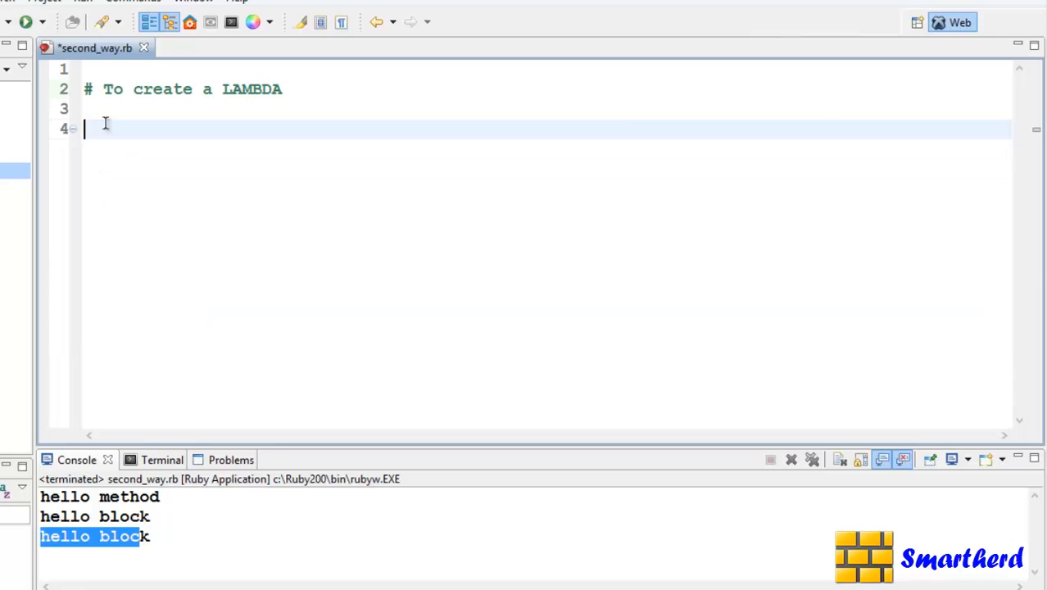
text(normal)
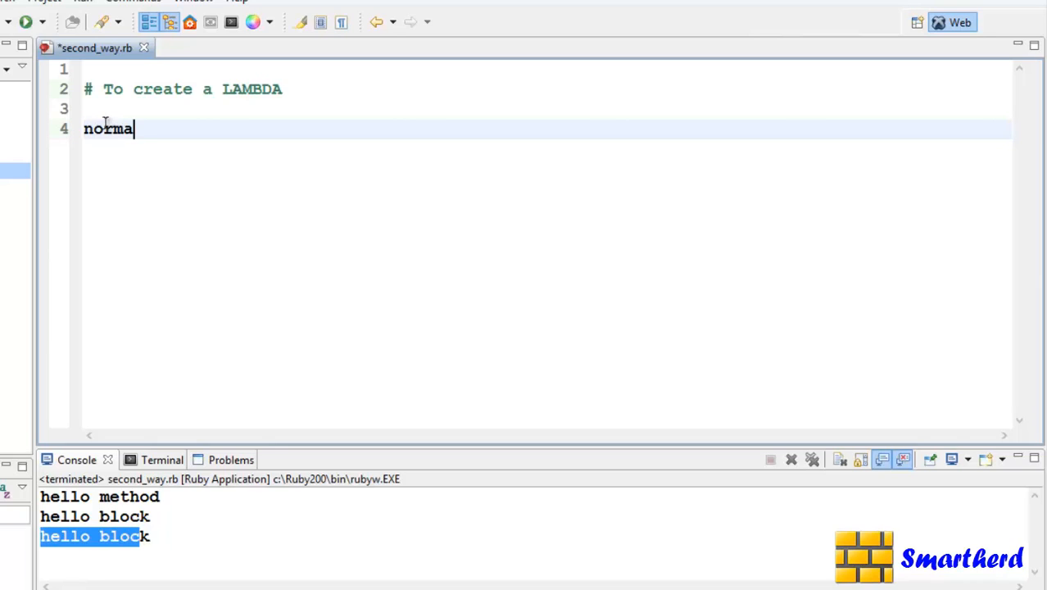
text(_lambda)
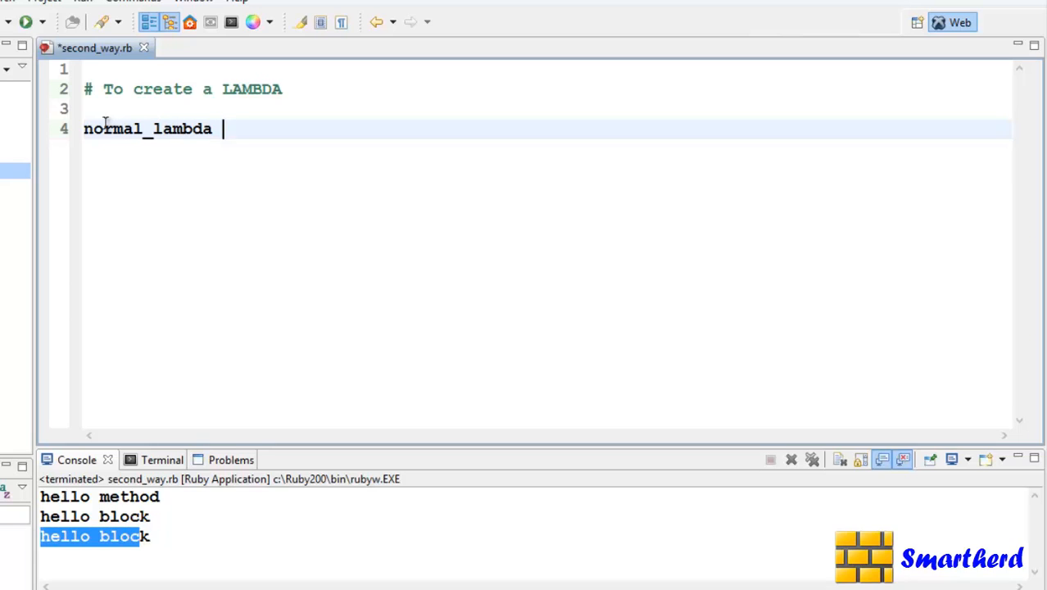
text(= lambda)
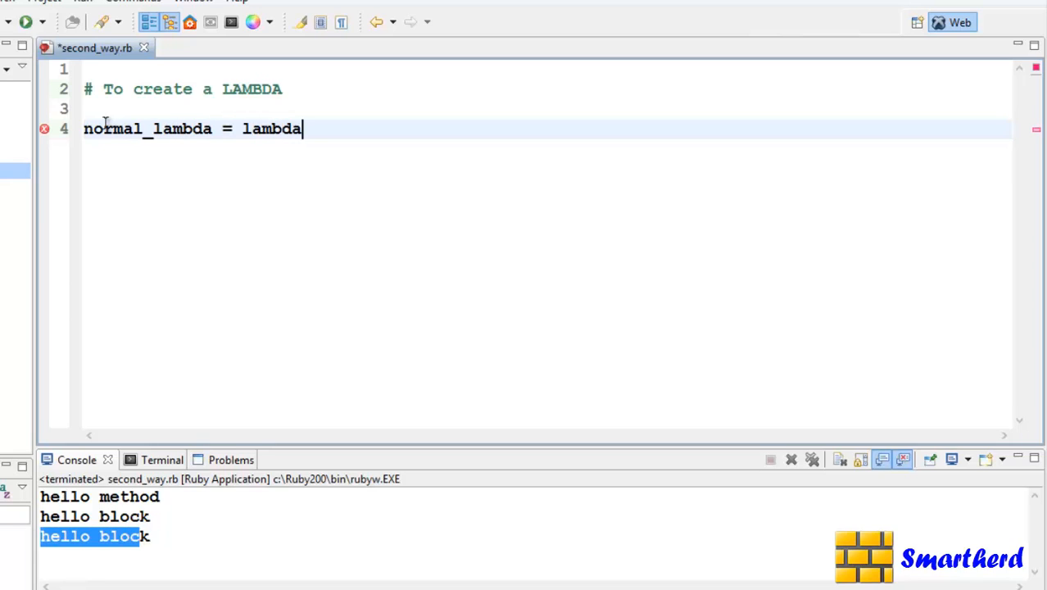
text({)
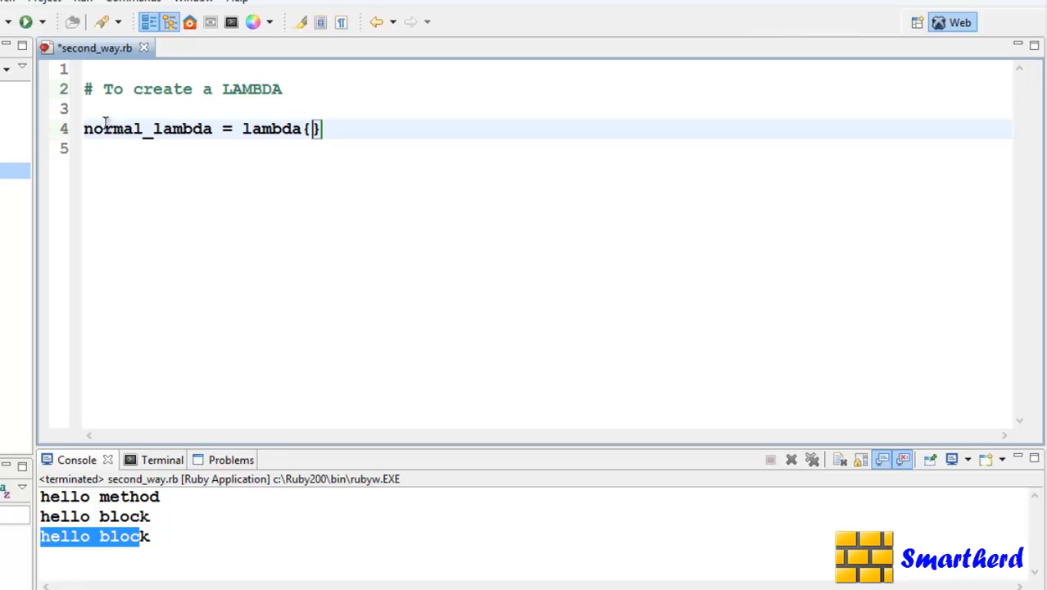
text(|)
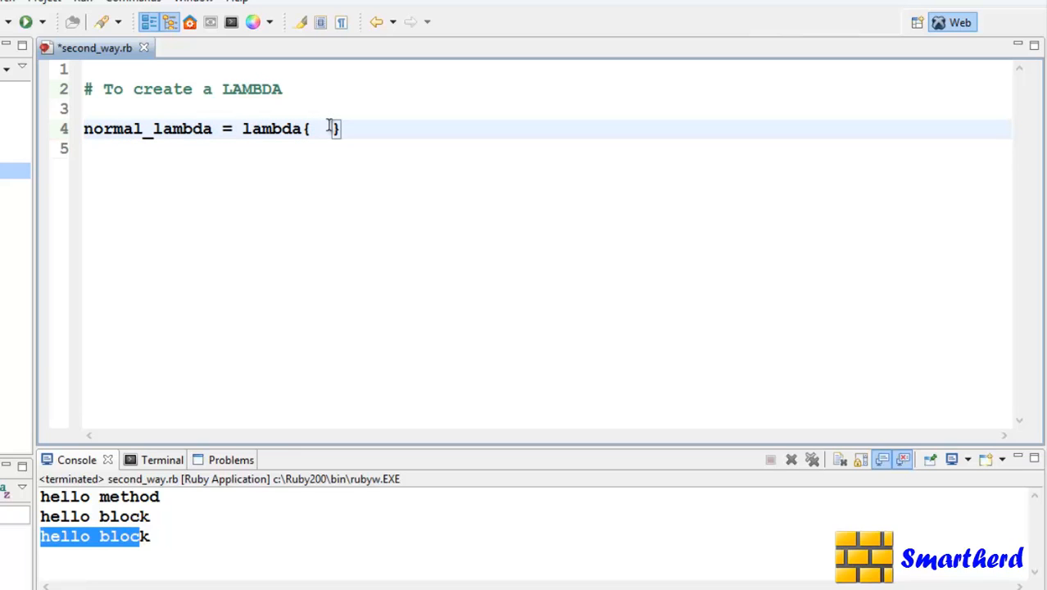
text(||)
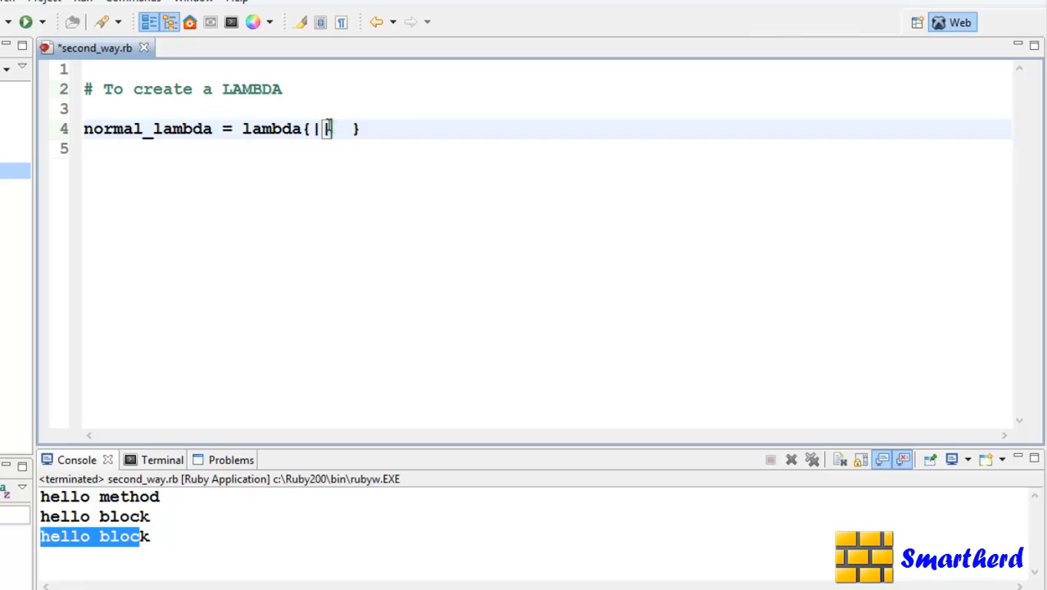
text(param1,)
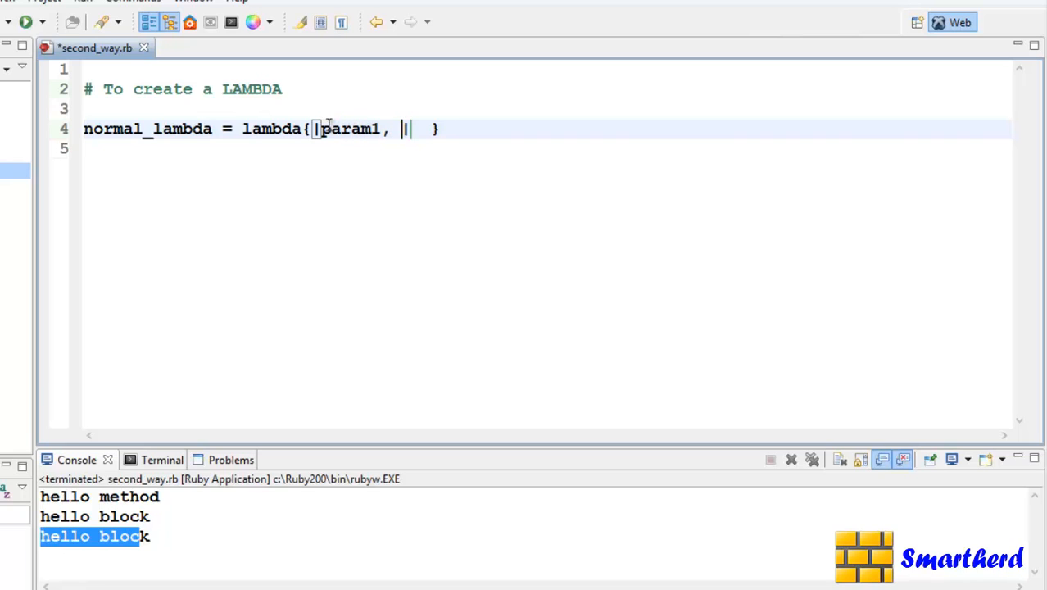
text(para)
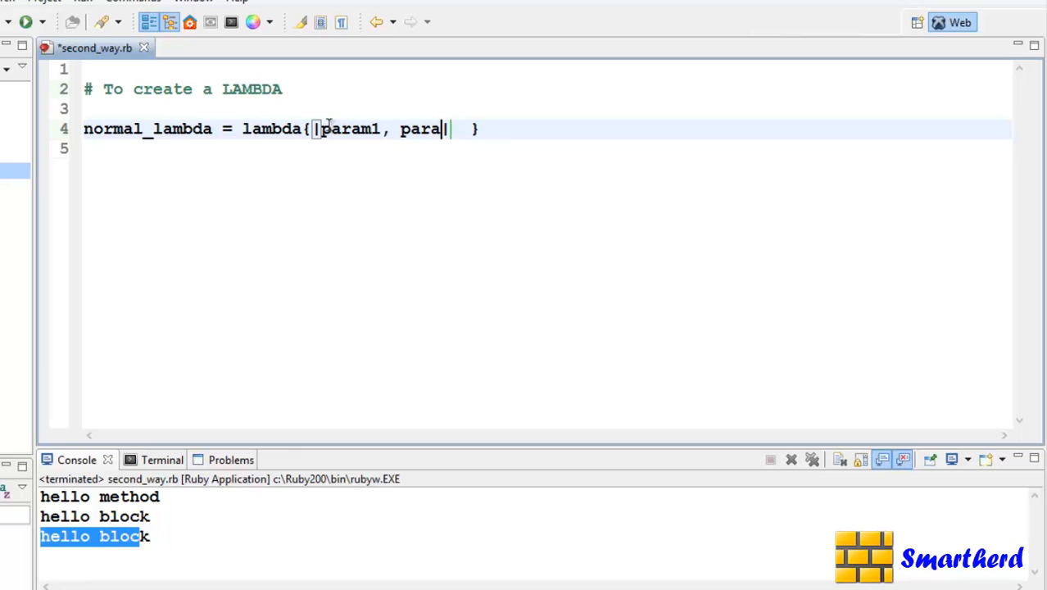
text(m2|)
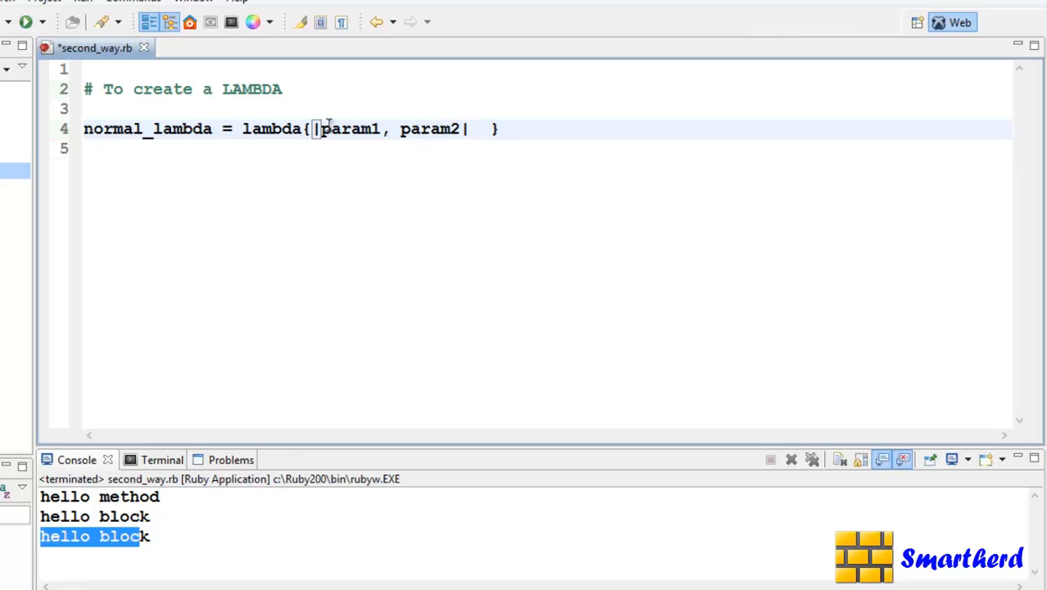
Make the lambda print "parameter 1 : #{param1} and parameter 2 : #{param2}"
text(puts)
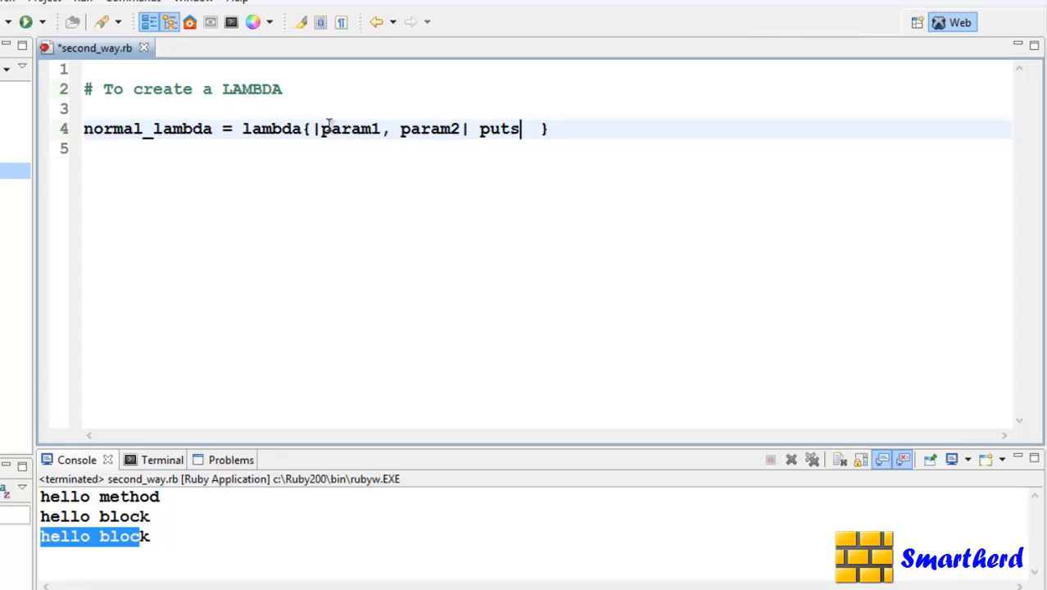
text("param")
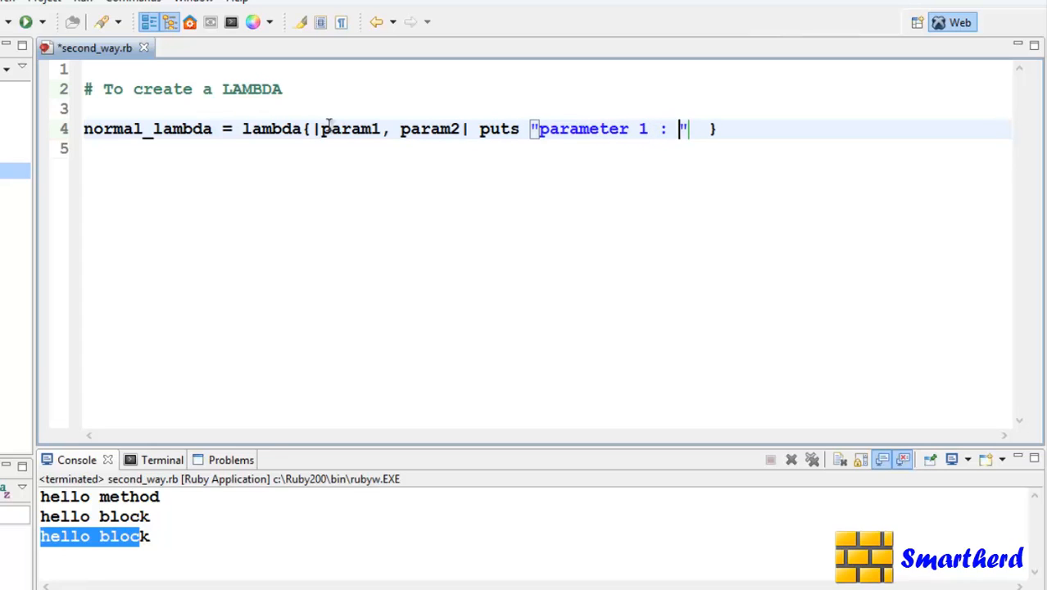
text(#{pa)
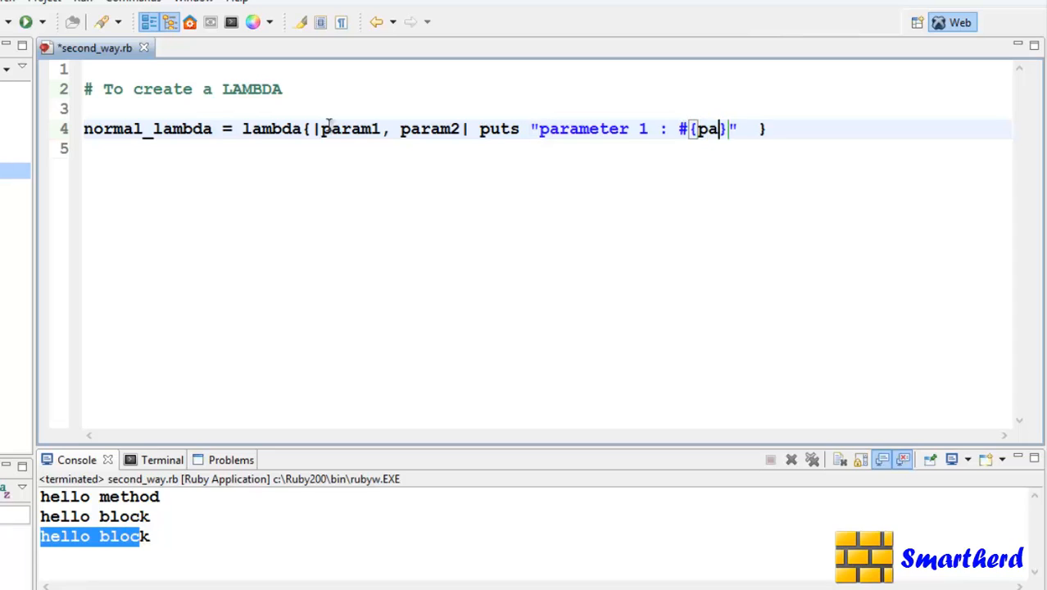
text(ram1)
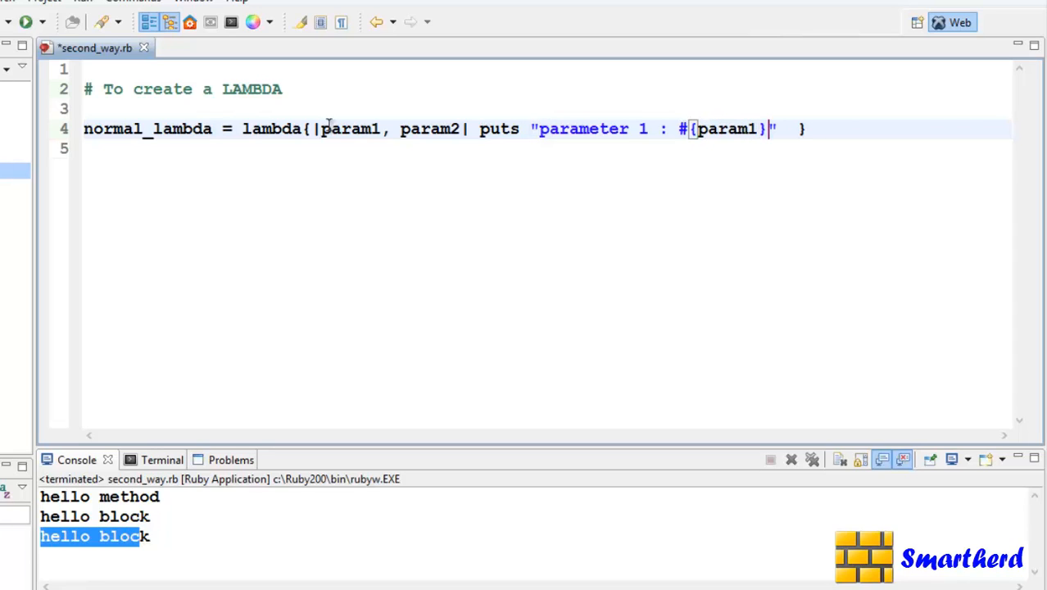
text(and pa)
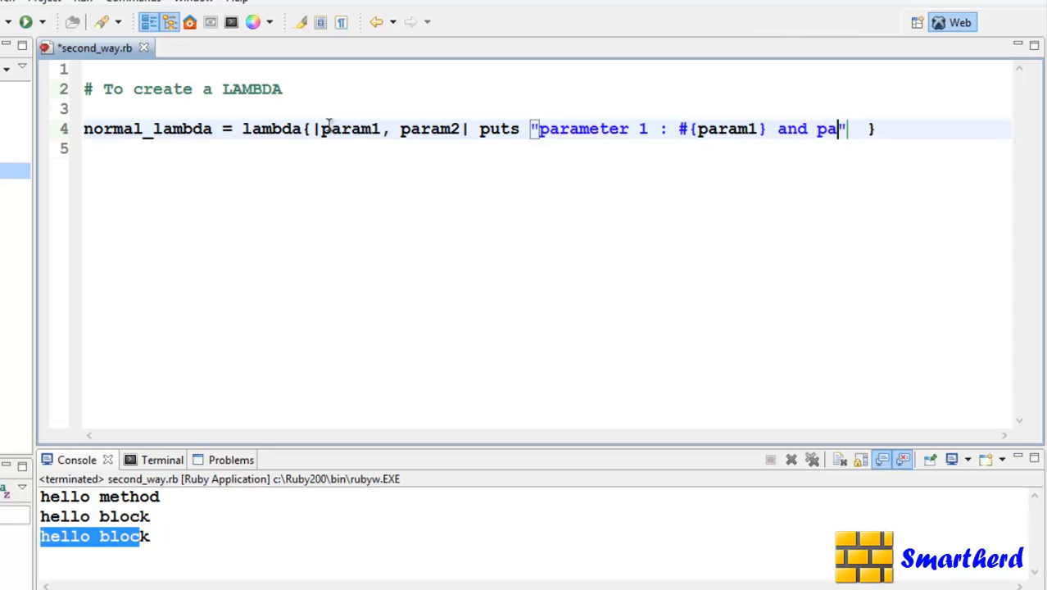
text(rameter 2 :)
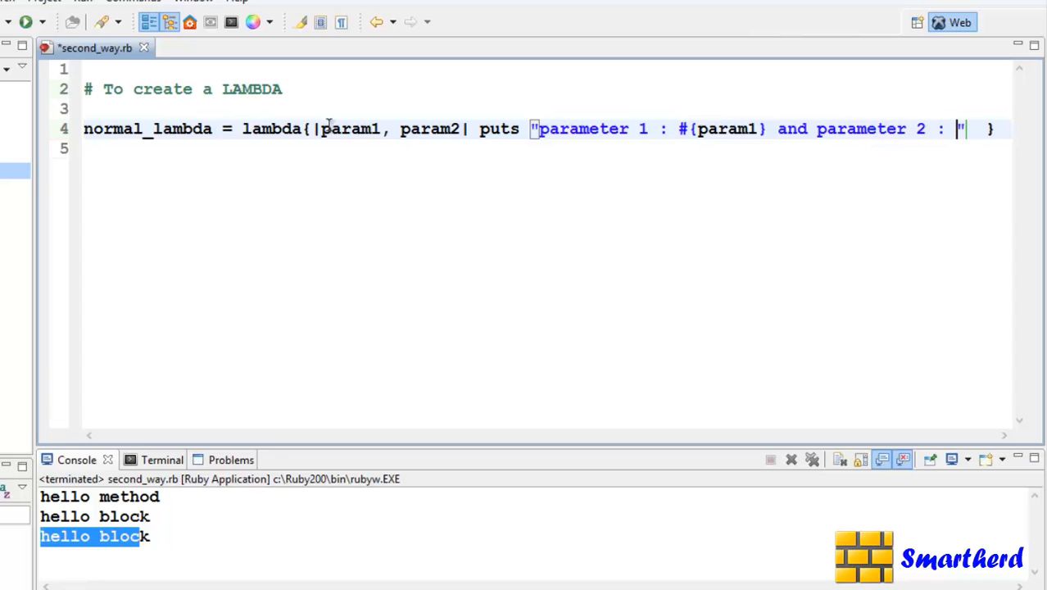
text(#{para)
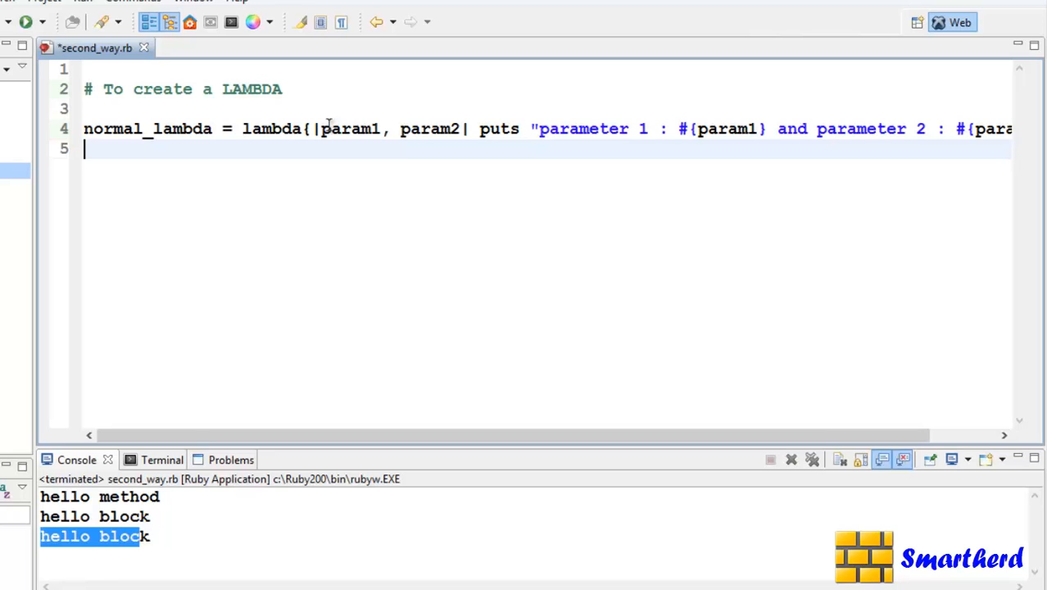
scroll(right, 3)
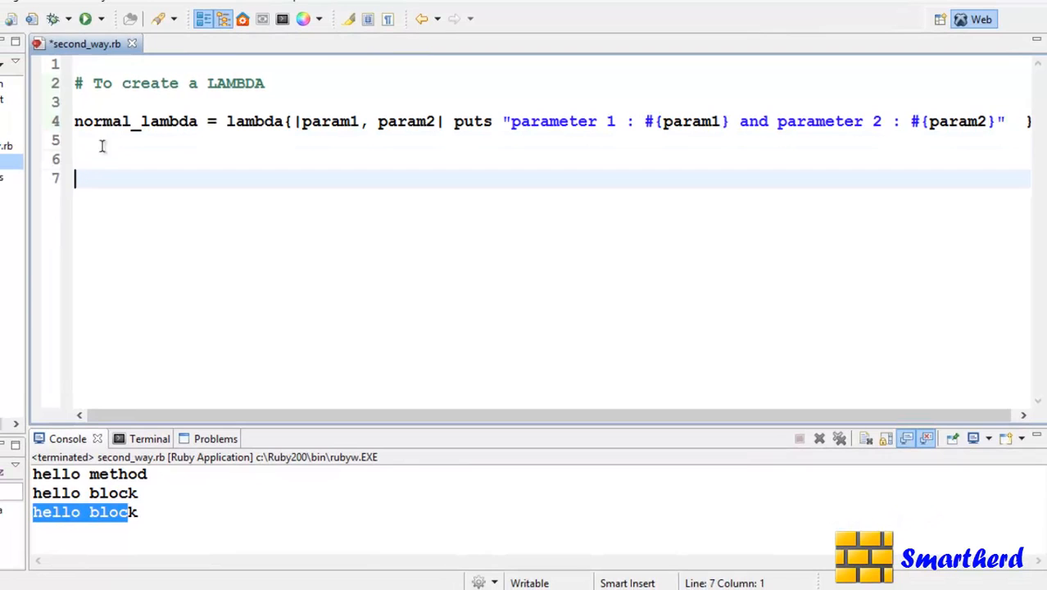
click(299, 122)
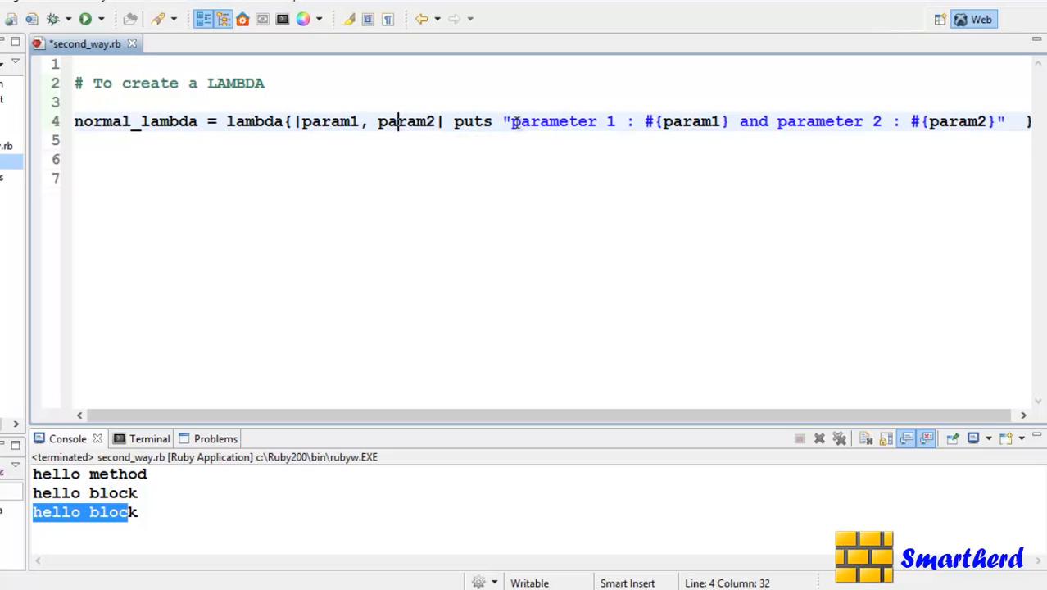
mouse_move(643, 121)
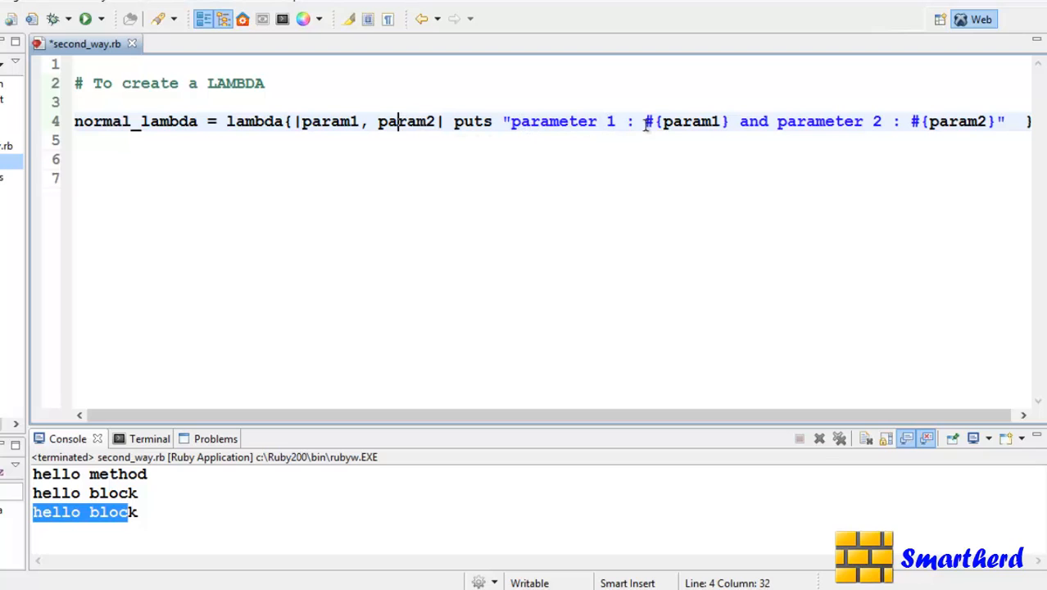
mouse_move(502, 160)
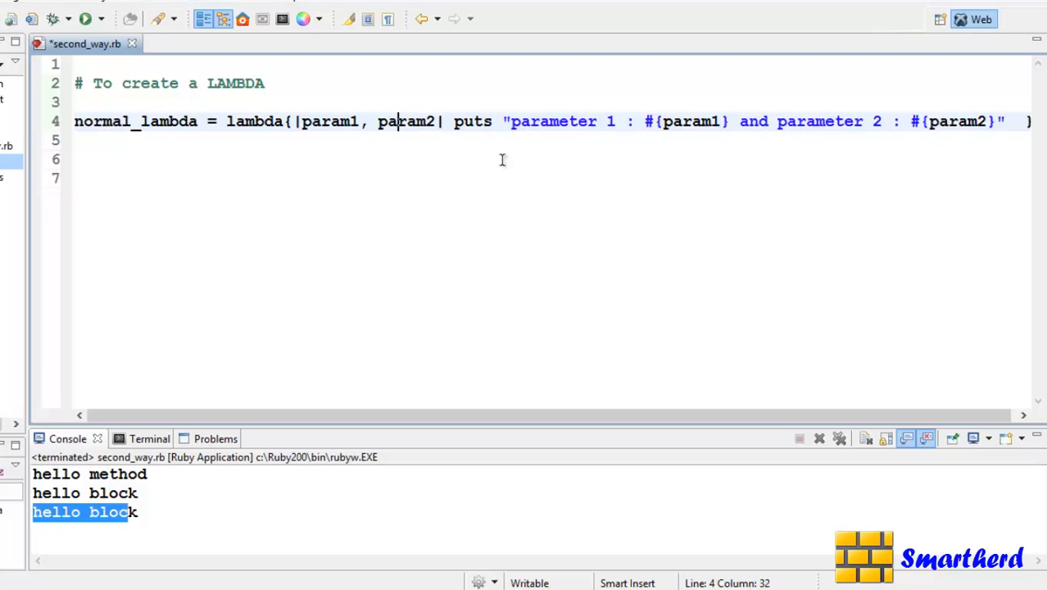
click(75, 178)
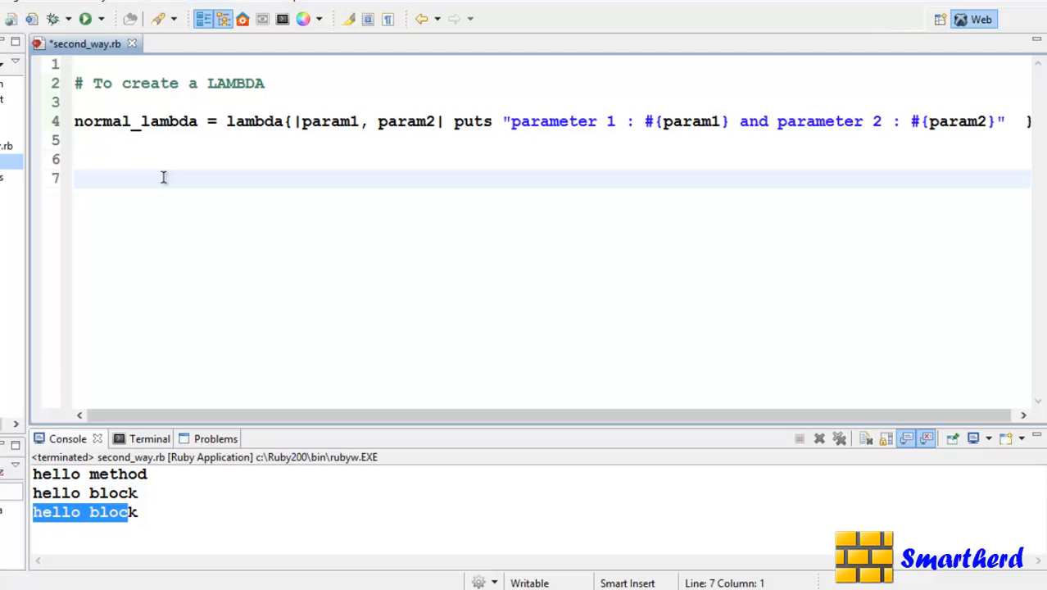
Add normal_lambda.call(10, 20) on line 7, then save and run the script
text(normal_)
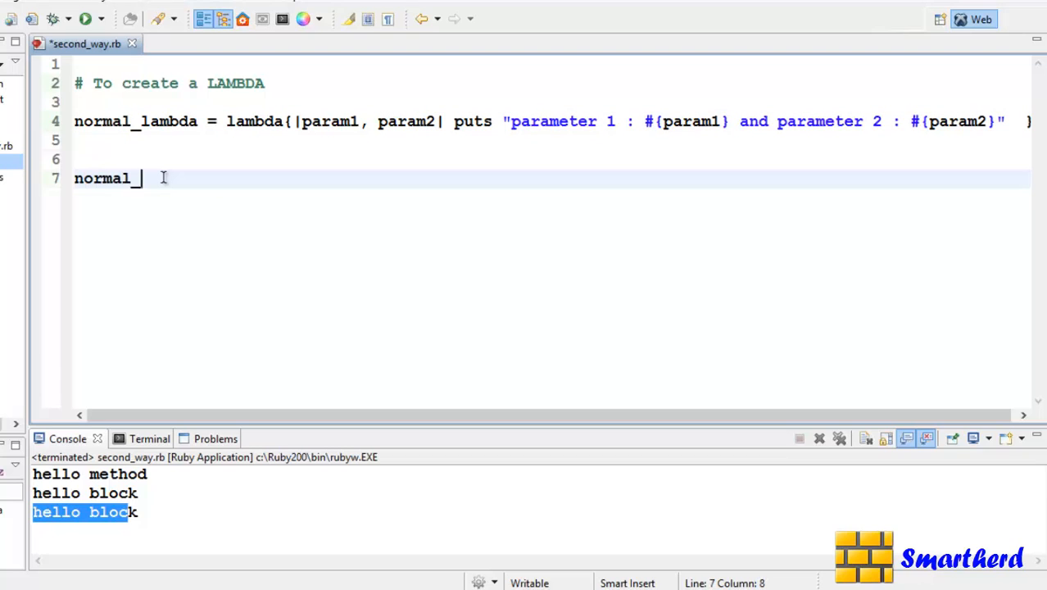
text(lambda)
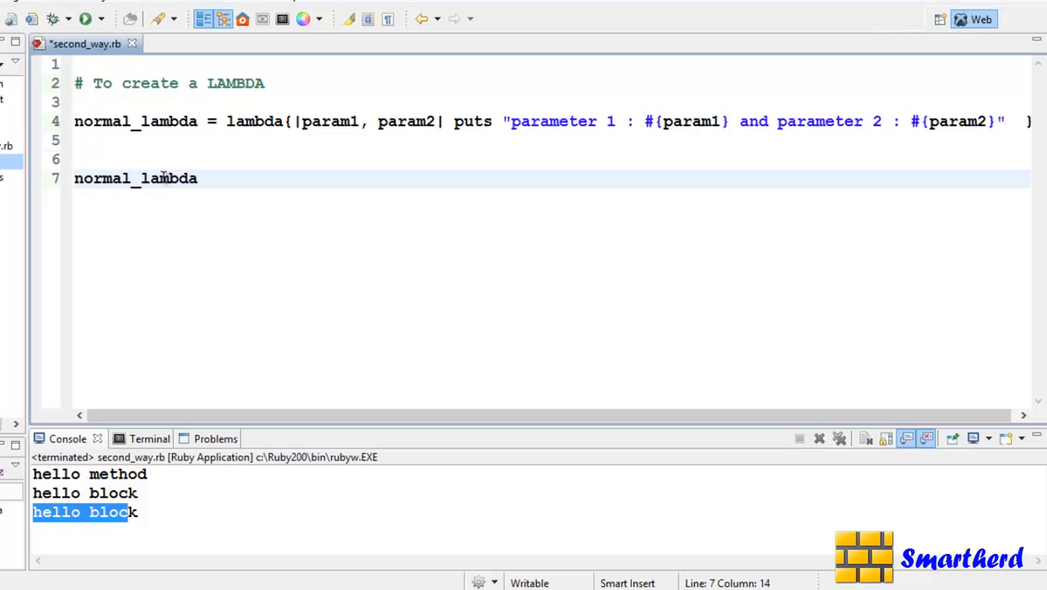
text(.cak)
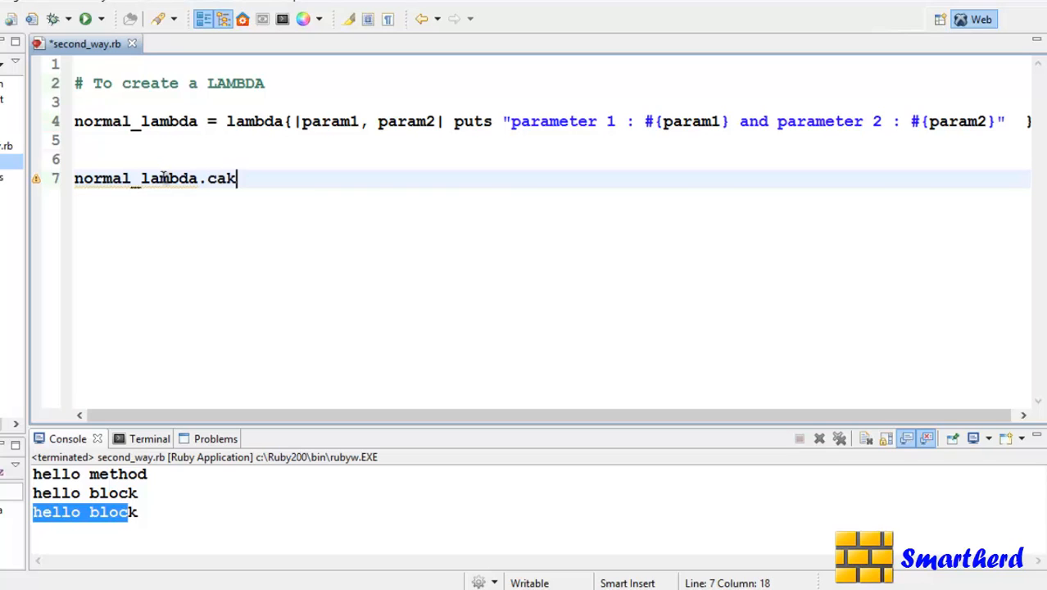
text(ll())
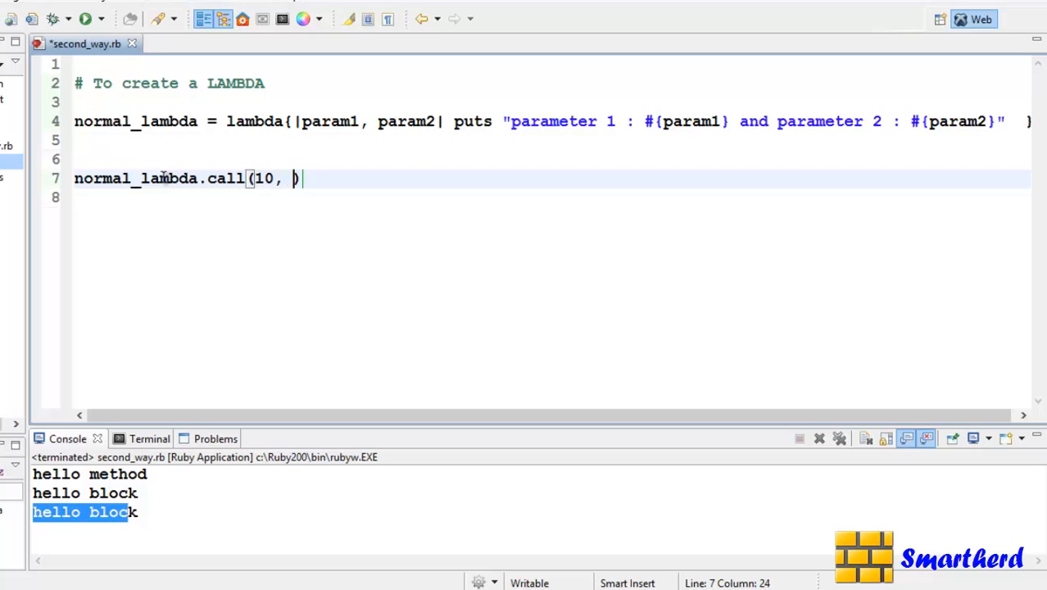
text(20)
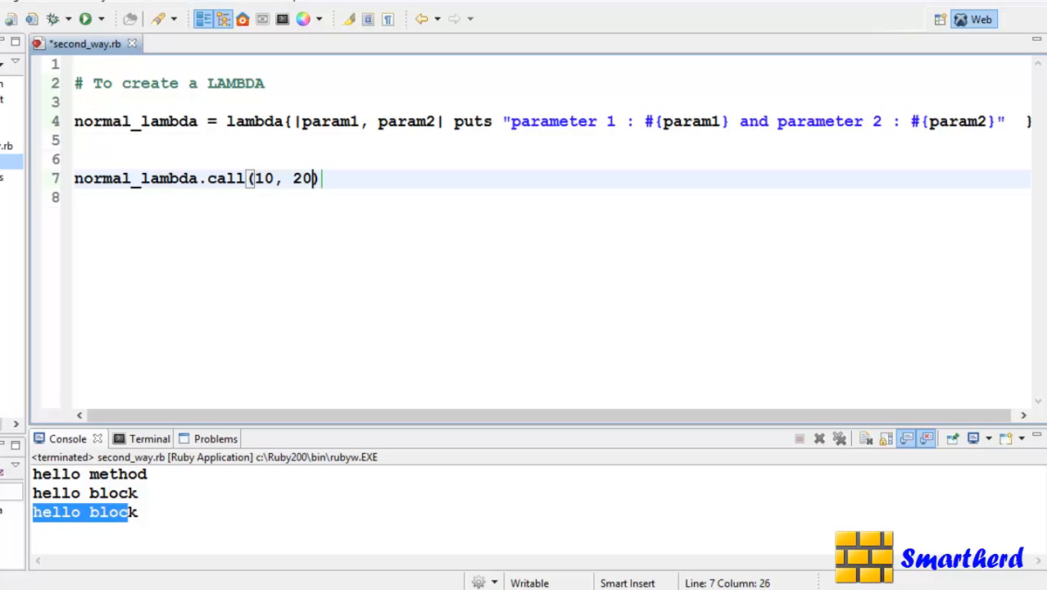
click(85, 18)
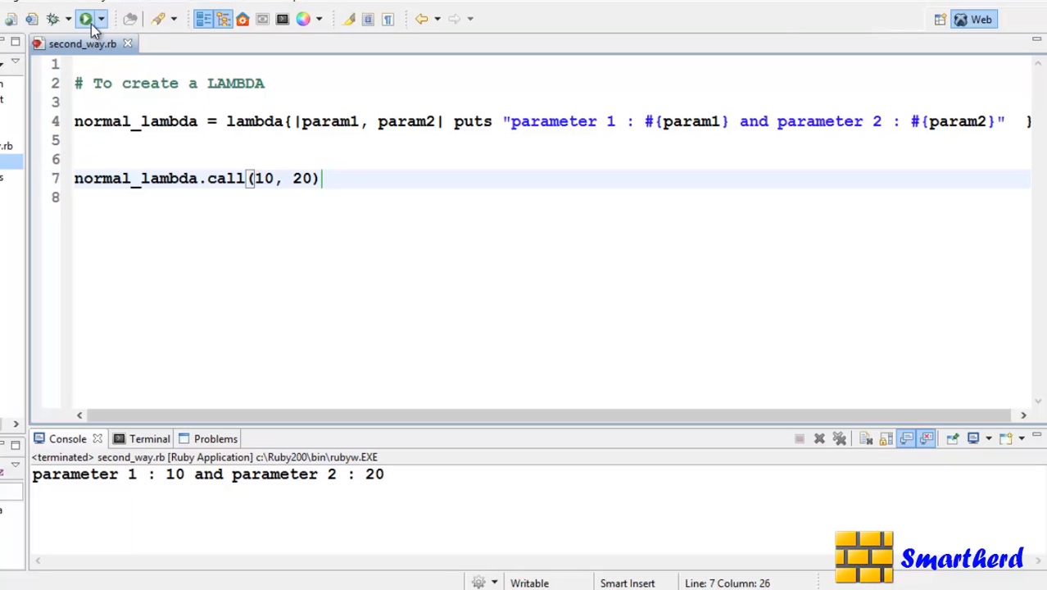